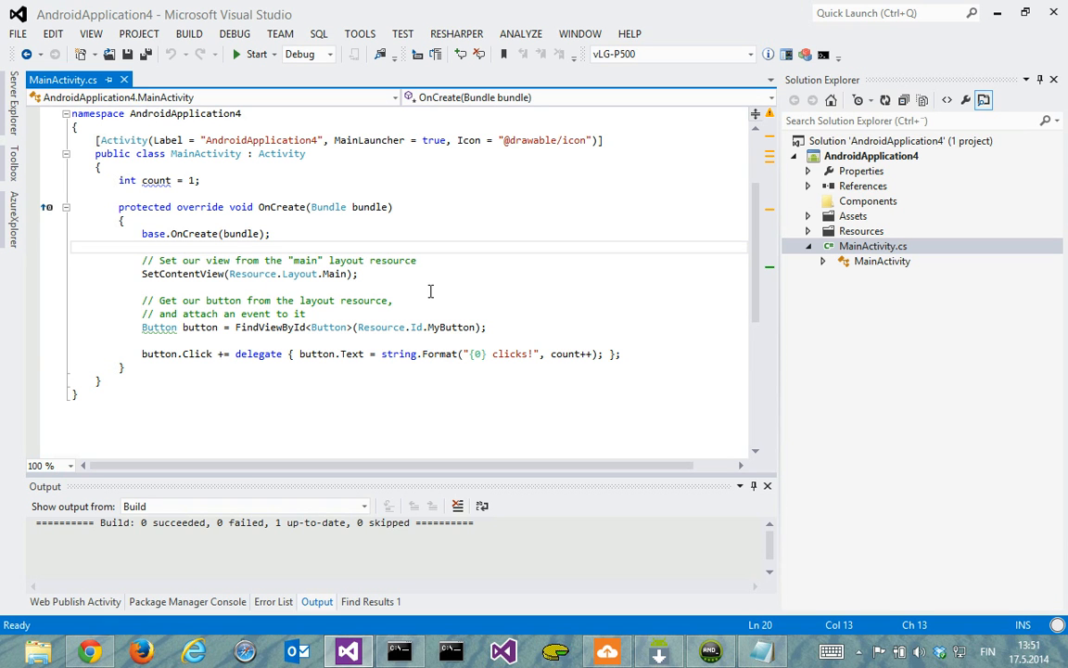
mouse_move(446, 278)
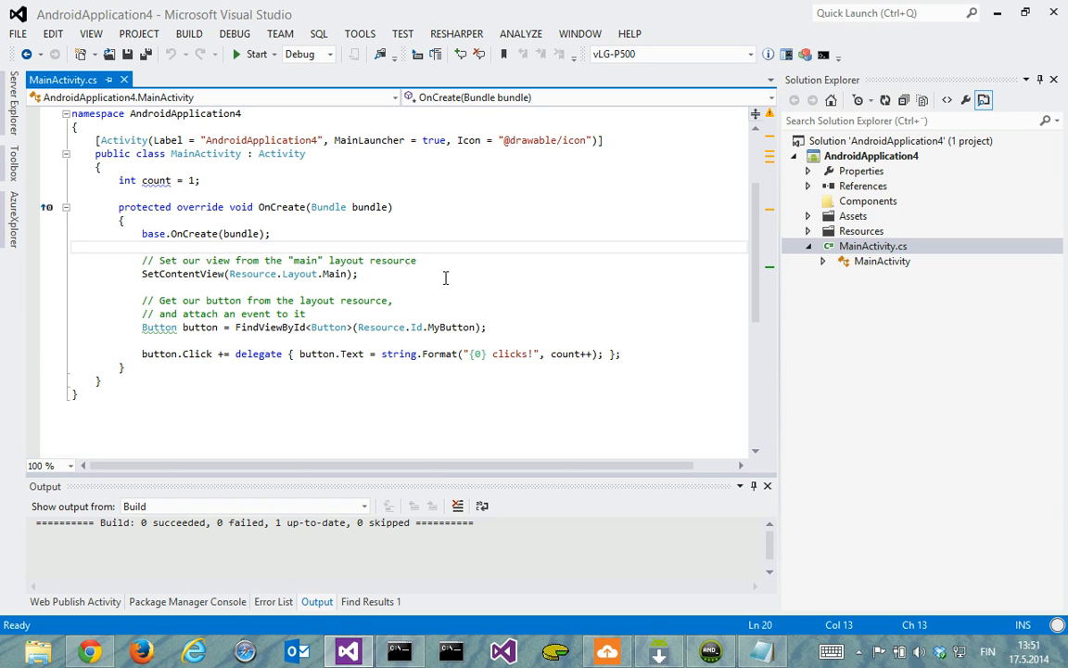
mouse_move(451, 278)
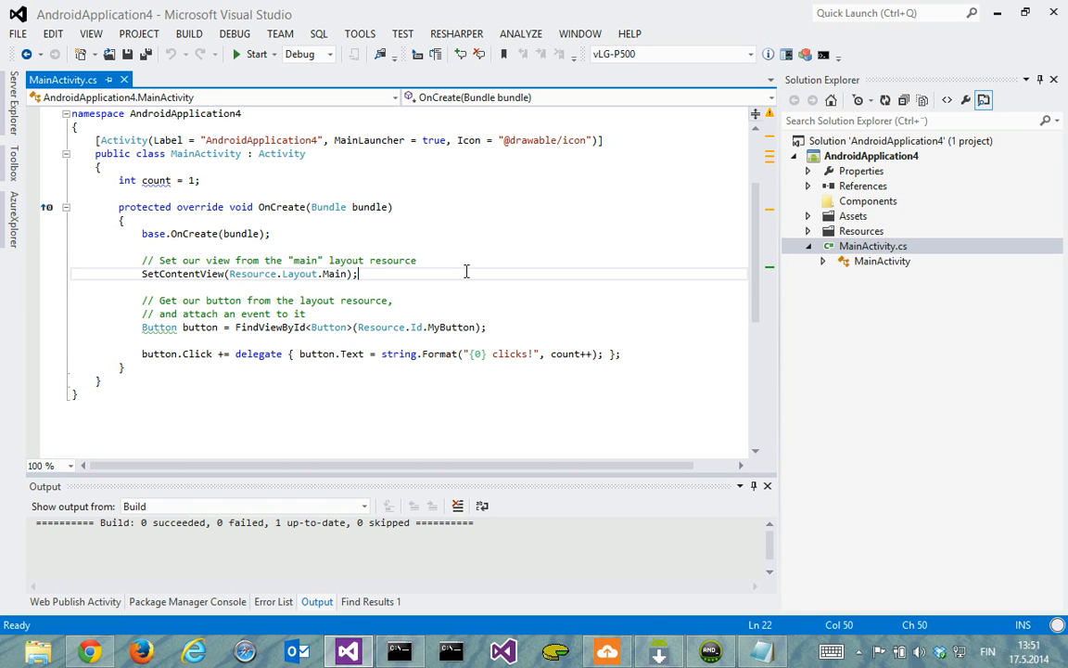
mouse_move(721, 547)
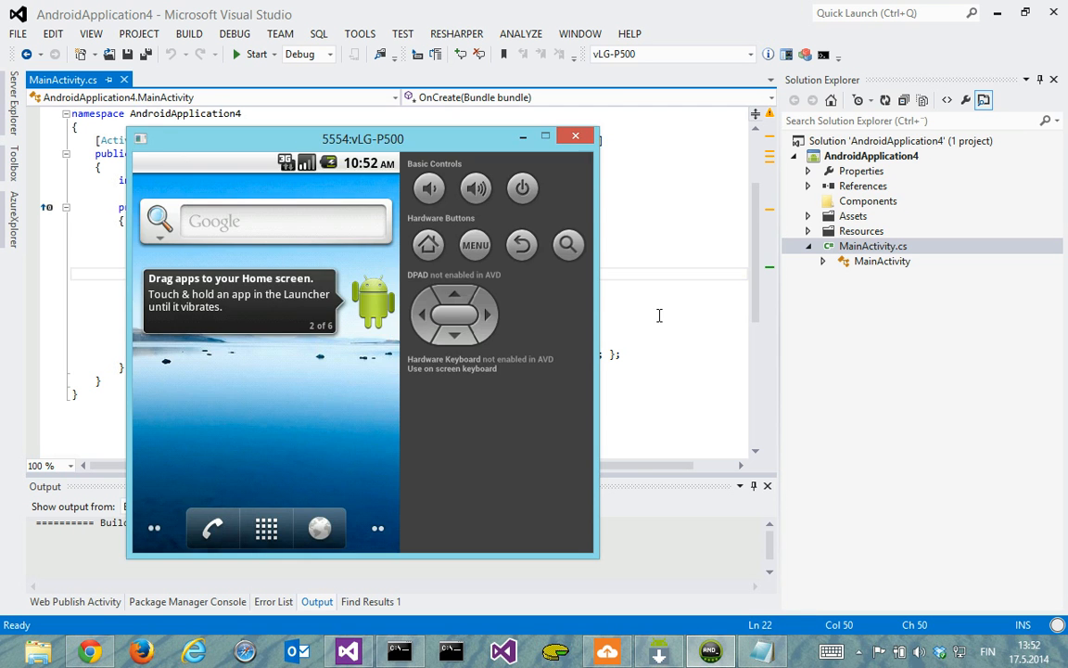
Review AndroidApplication4's Android properties (API Level 8 target), then bring up the vLG-P500 emulator
right_click(876, 155)
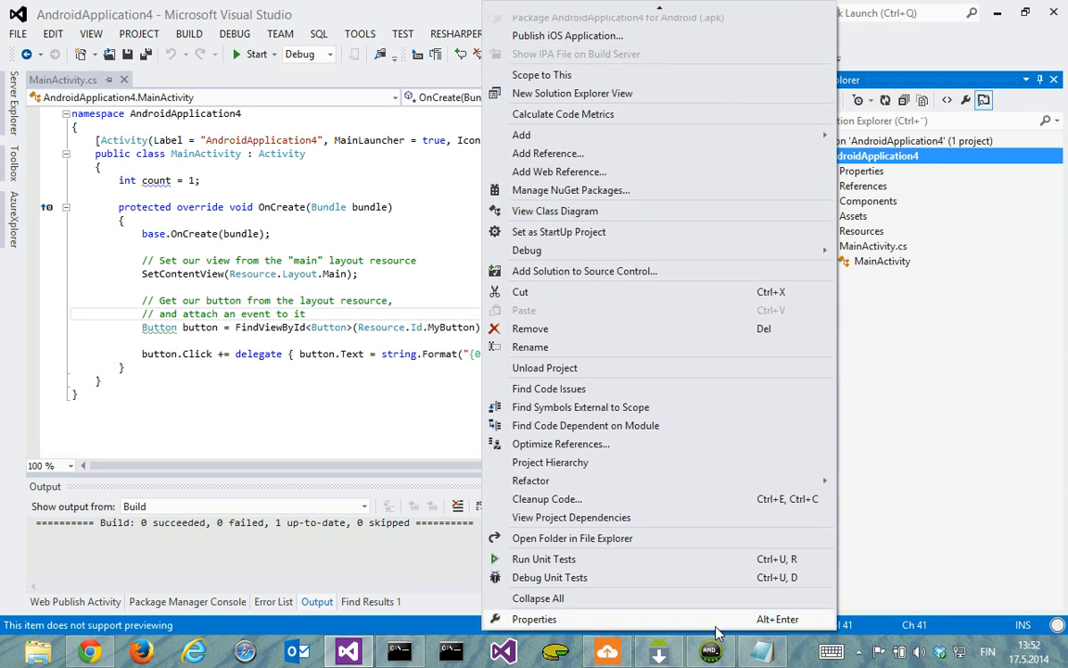
click(534, 618)
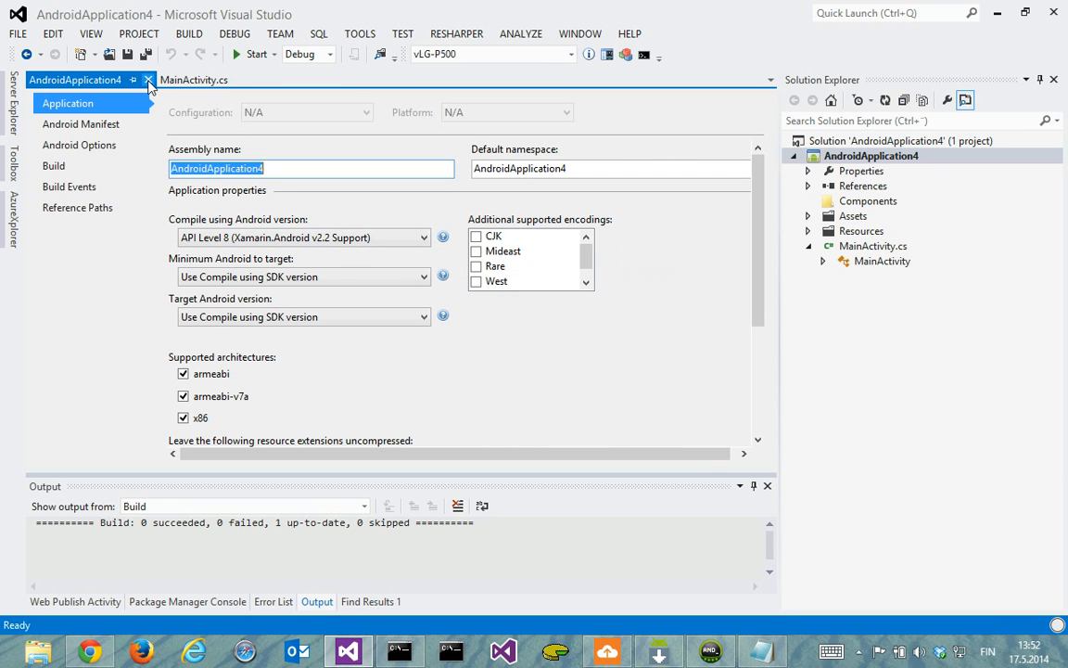
mouse_move(148, 80)
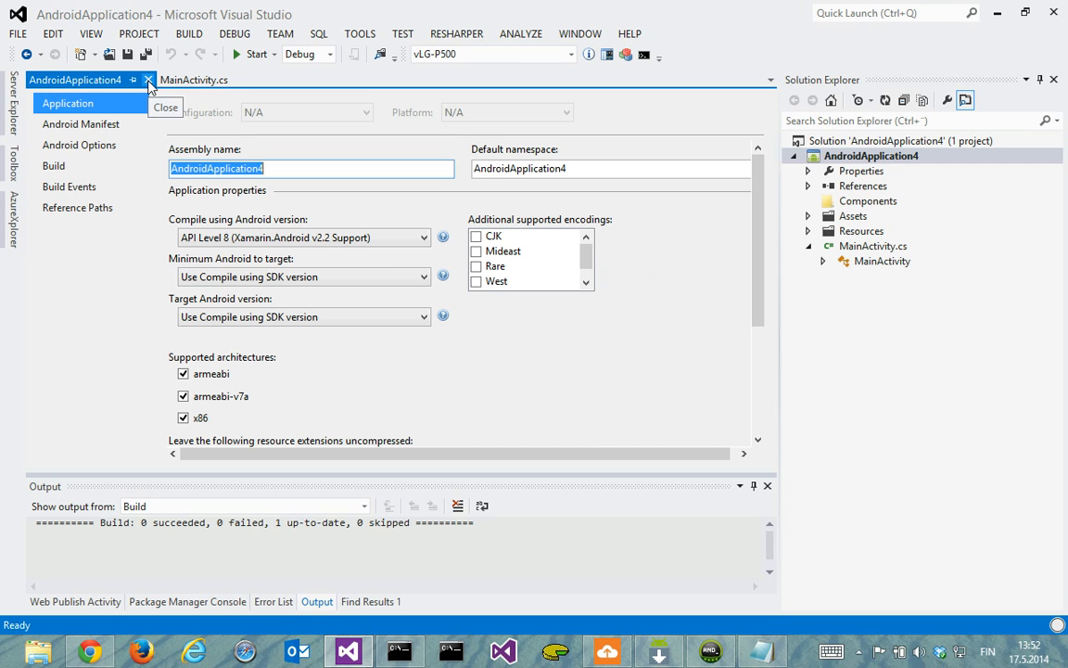
click(147, 80)
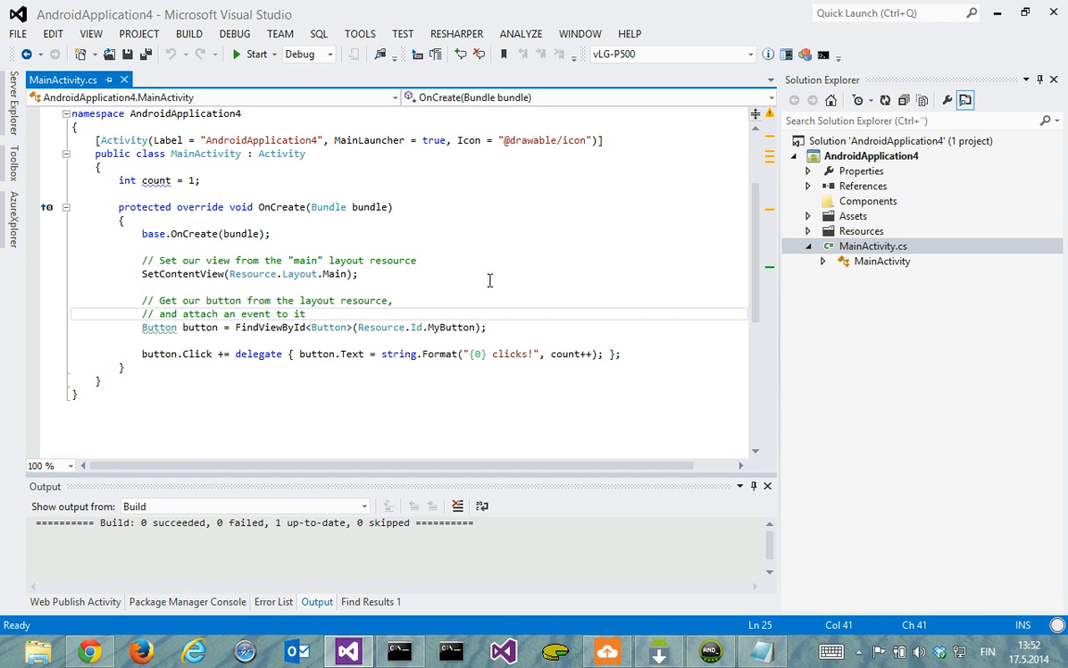
click(250, 53)
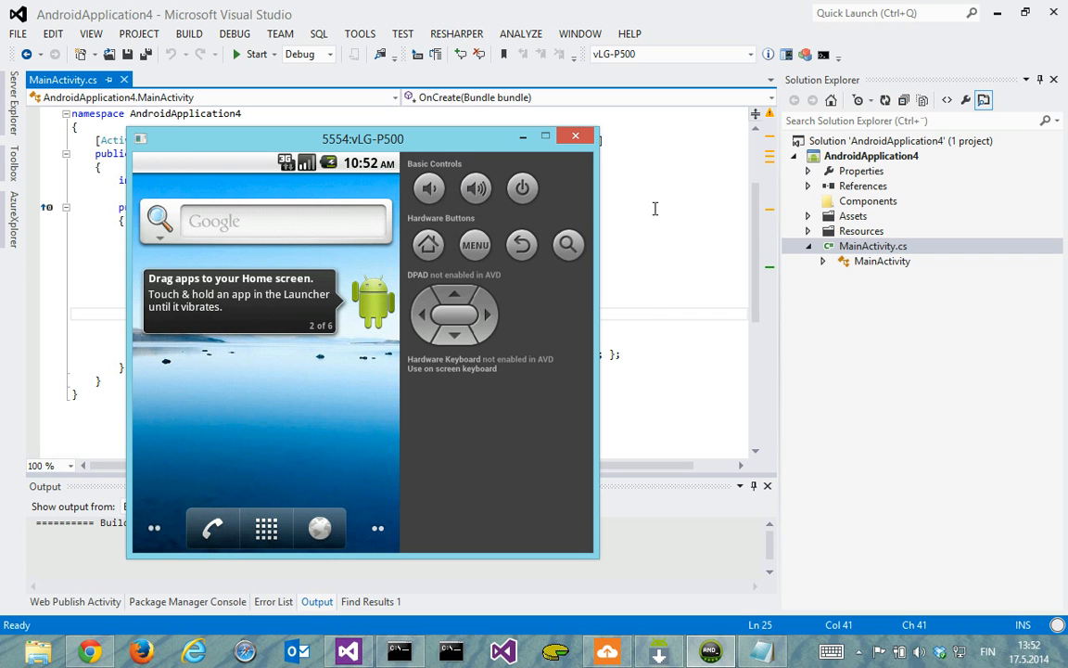
Debug AndroidApplication4 on vLG-P500, check the 'Hello World, Click Me!' button, then stop debugging
click(575, 136)
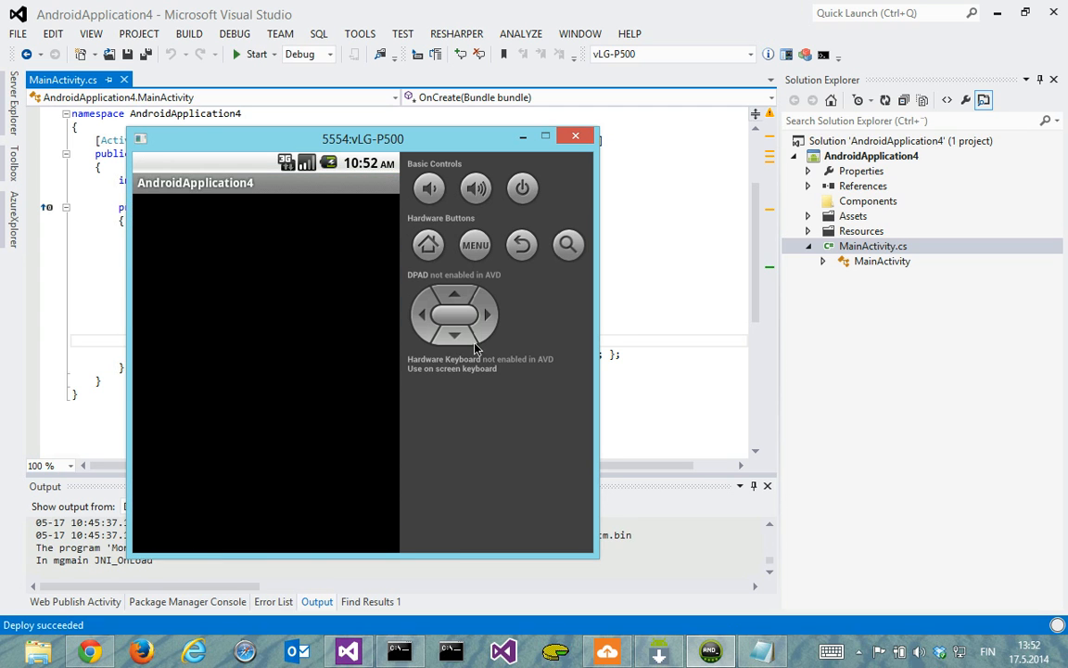
click(237, 53)
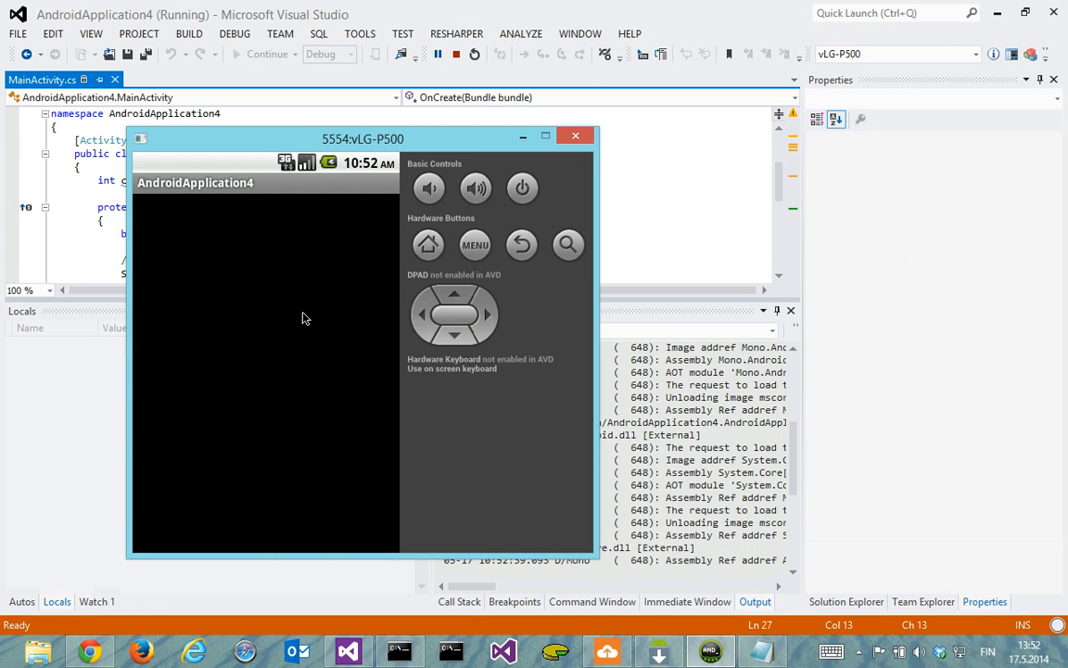
mouse_move(300, 280)
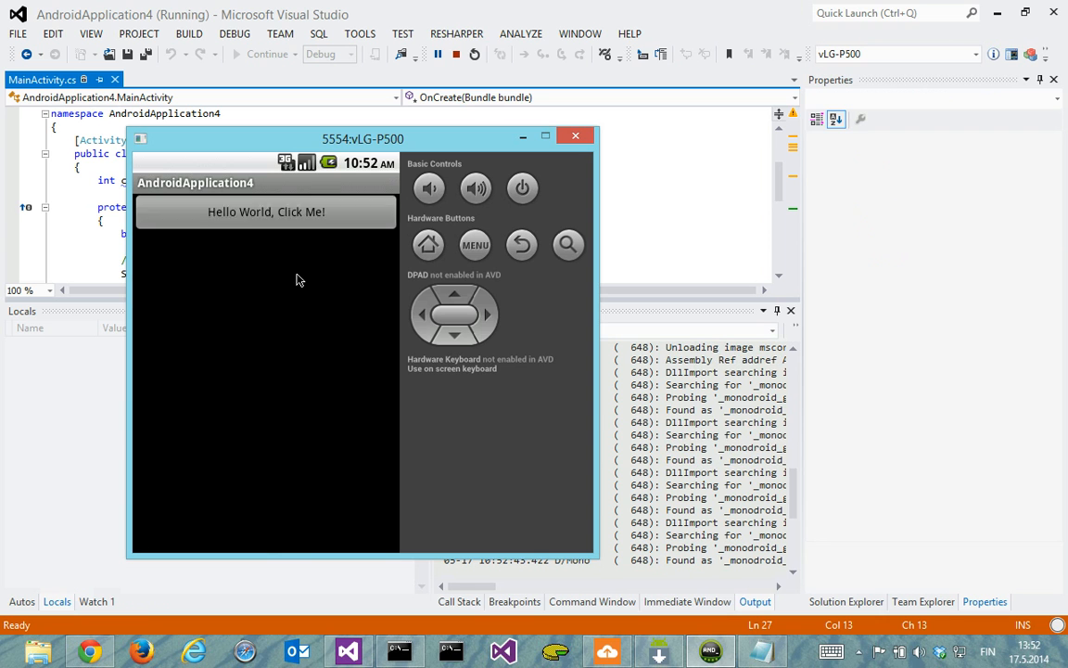
click(266, 211)
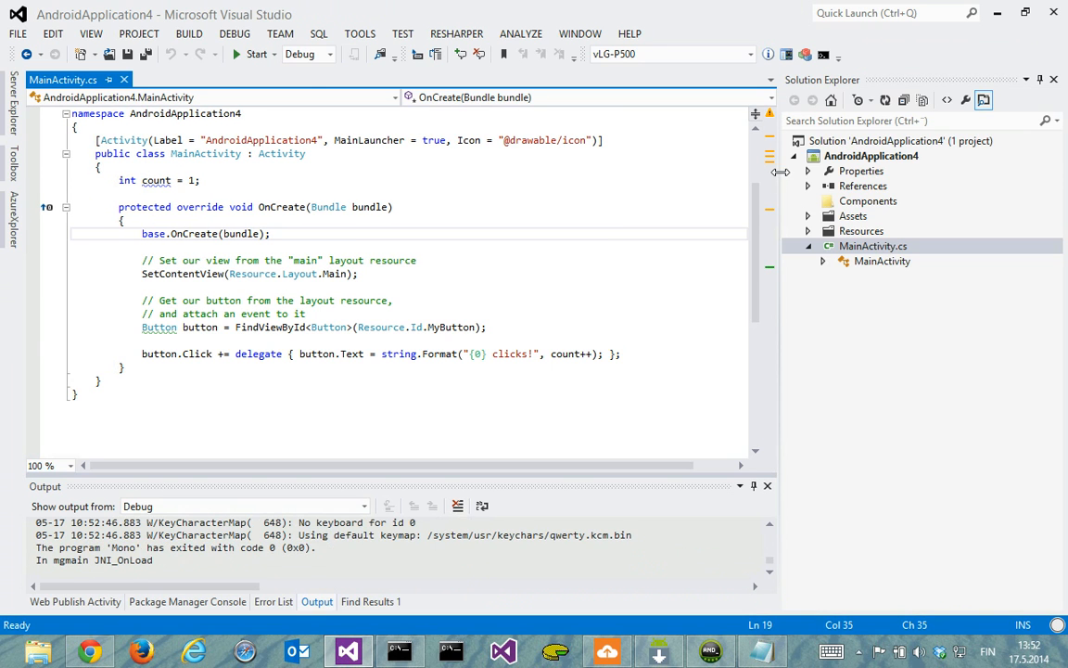
mouse_move(869, 162)
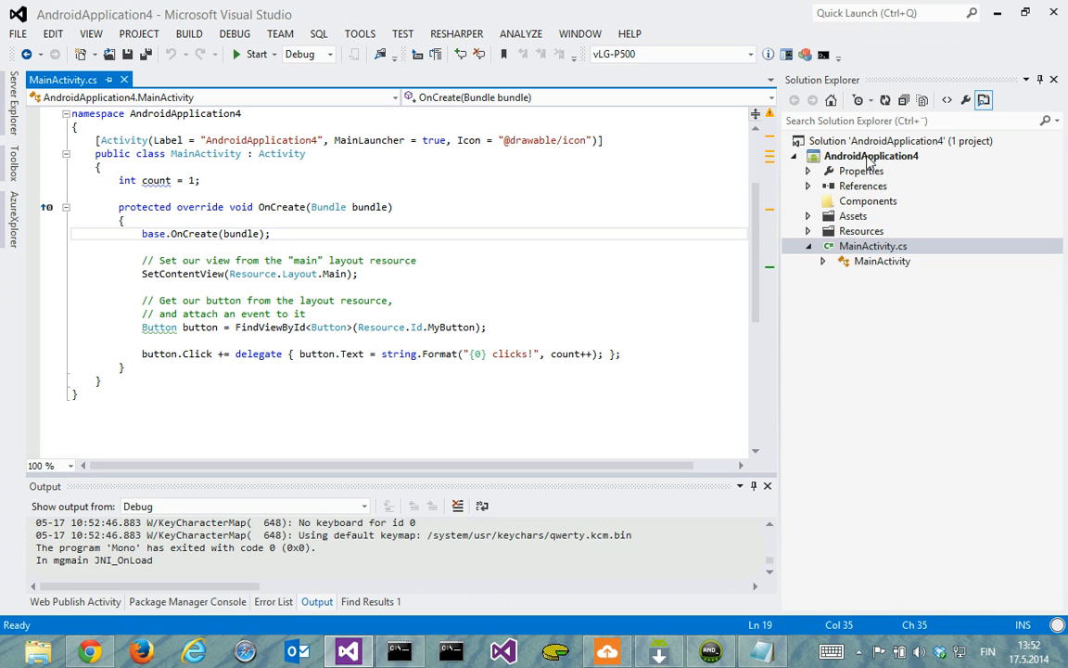
click(870, 155)
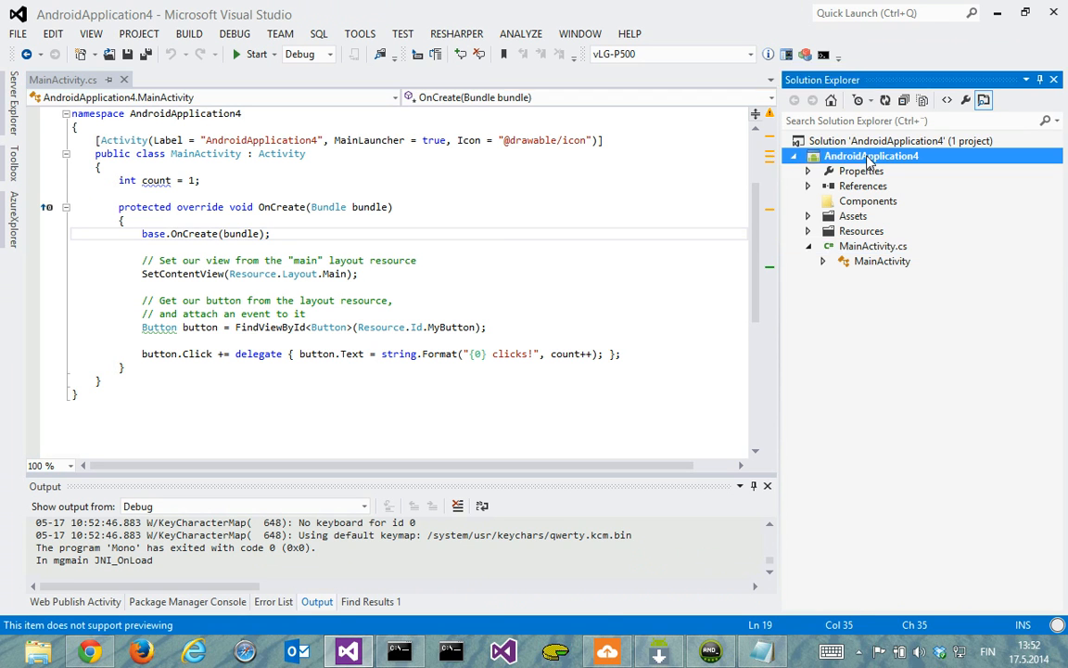
Search NuGet for 'the ball' and install The Ball Platform Client (TheBallDeviceClient 0.9.5-beta1)
right_click(869, 156)
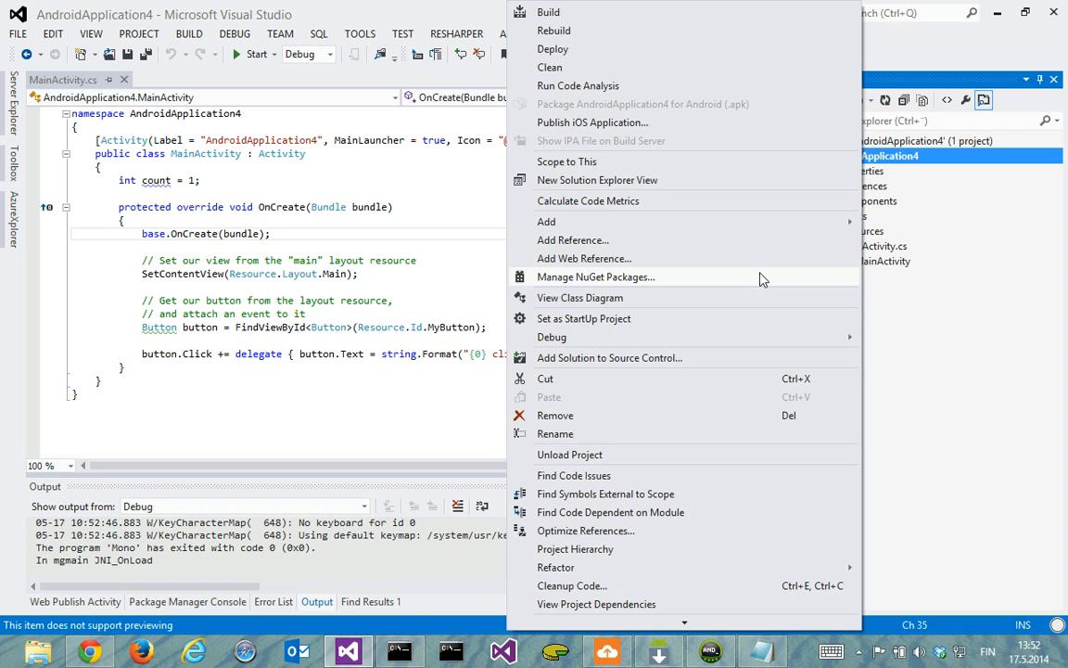
click(596, 276)
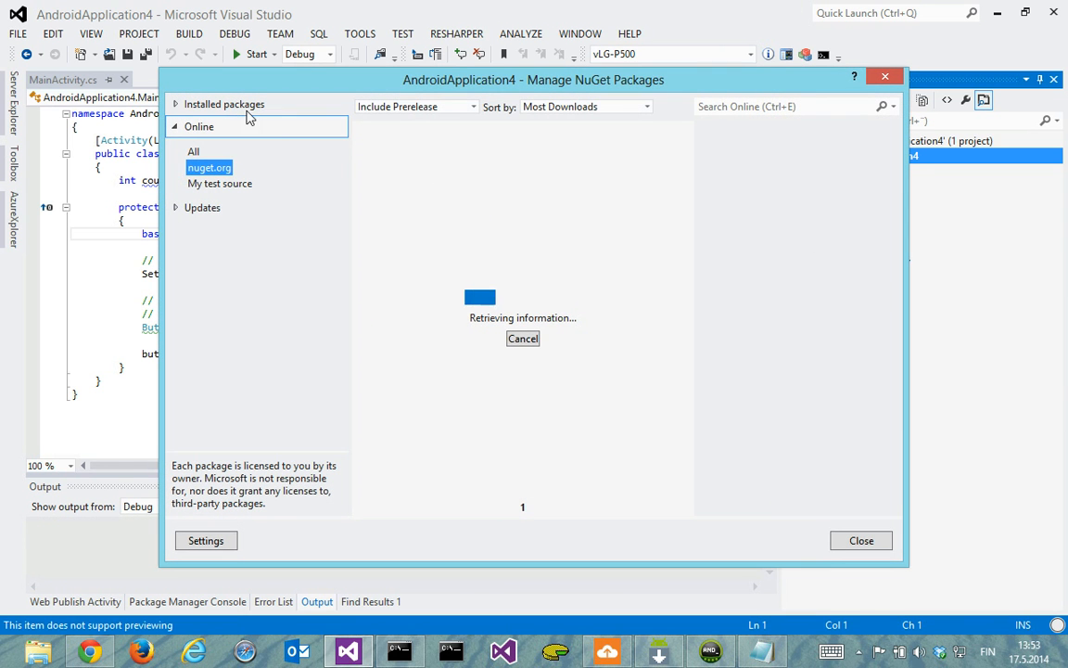
click(224, 104)
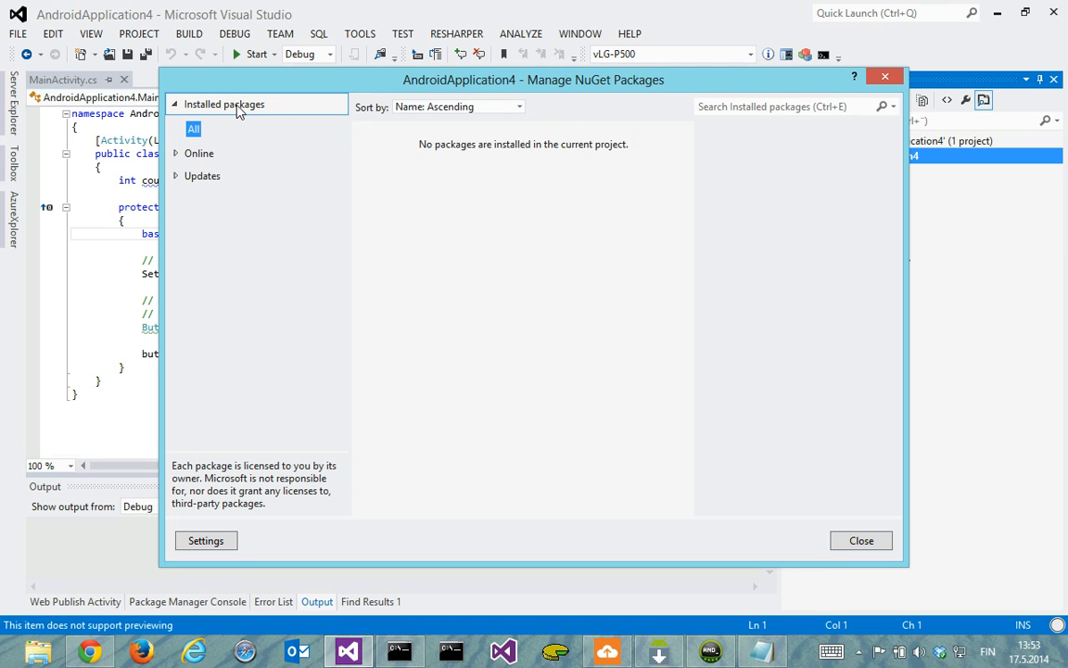
mouse_move(198, 153)
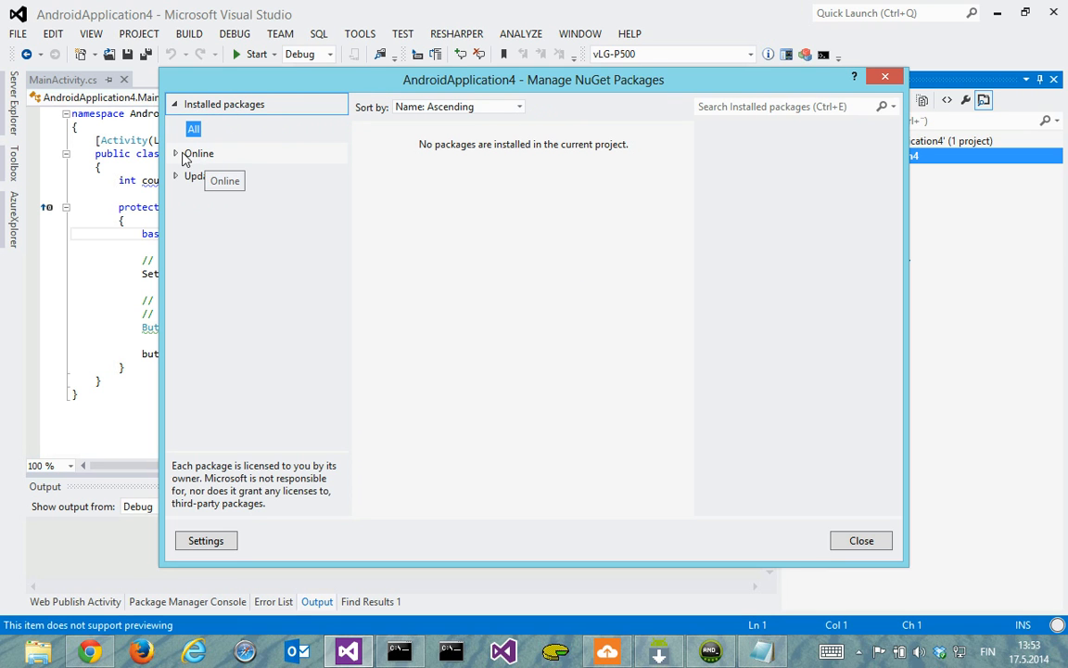
mouse_move(191, 157)
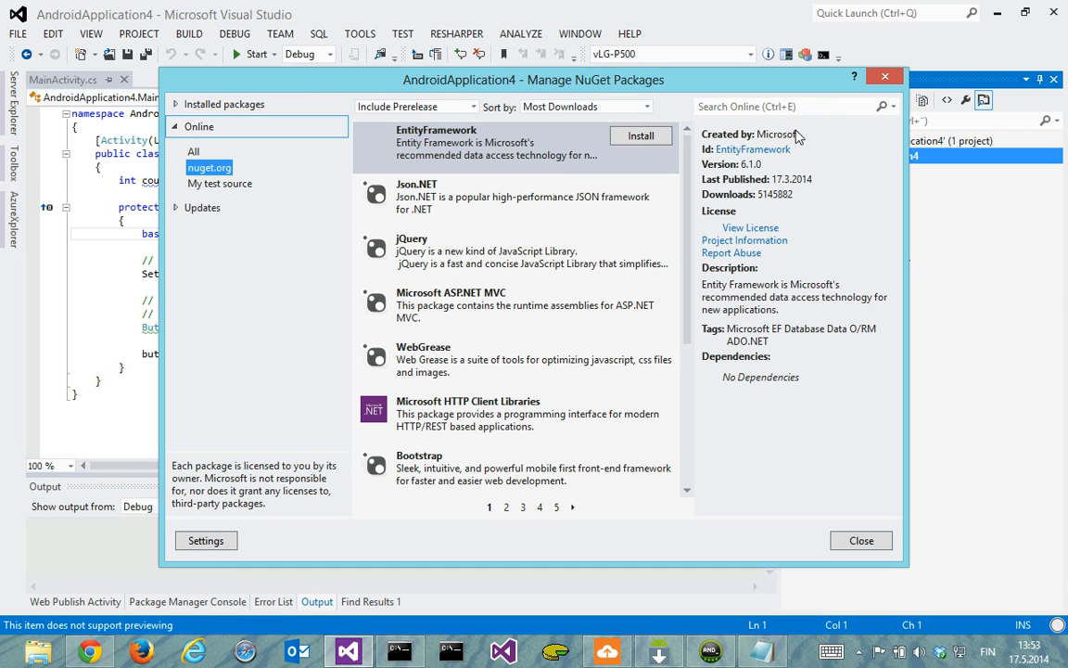
text(the ball)
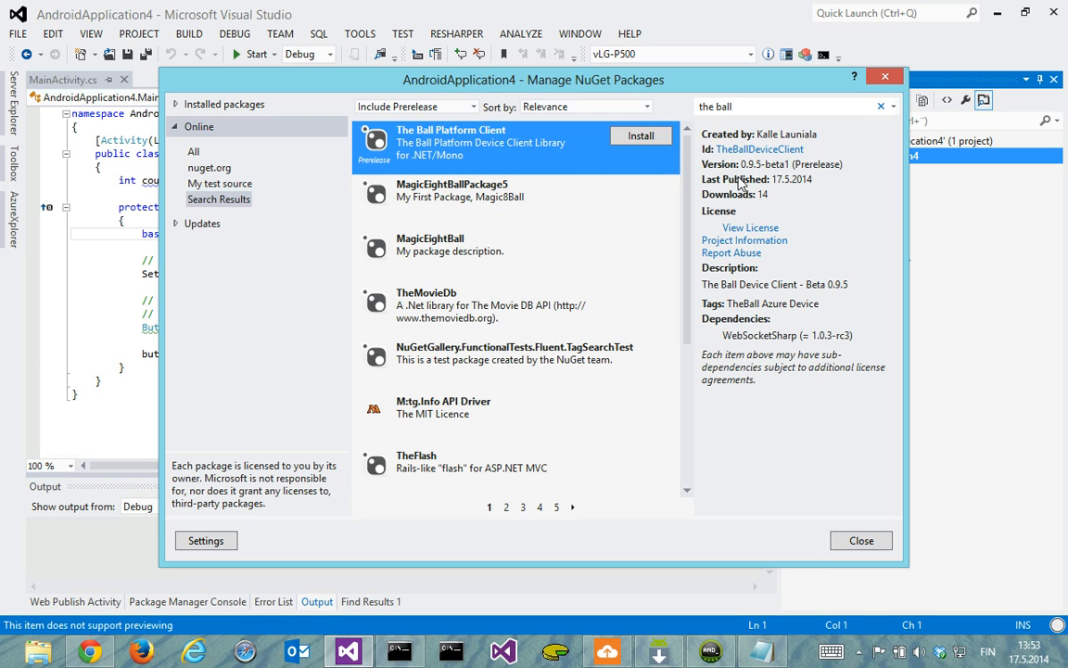
mouse_move(598, 153)
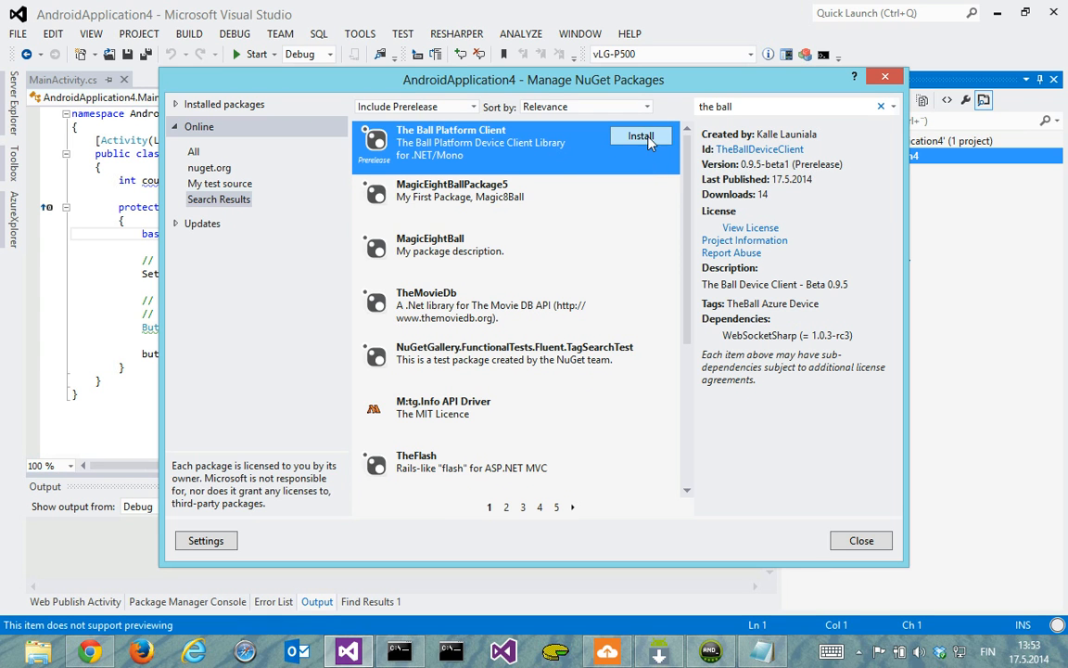
click(642, 136)
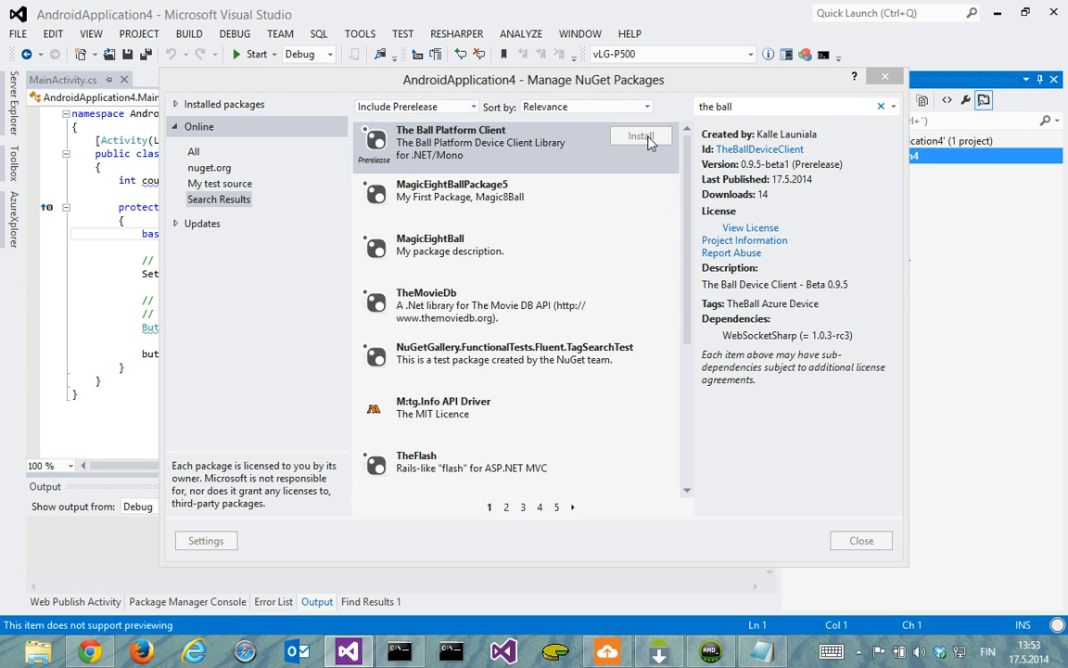
click(641, 136)
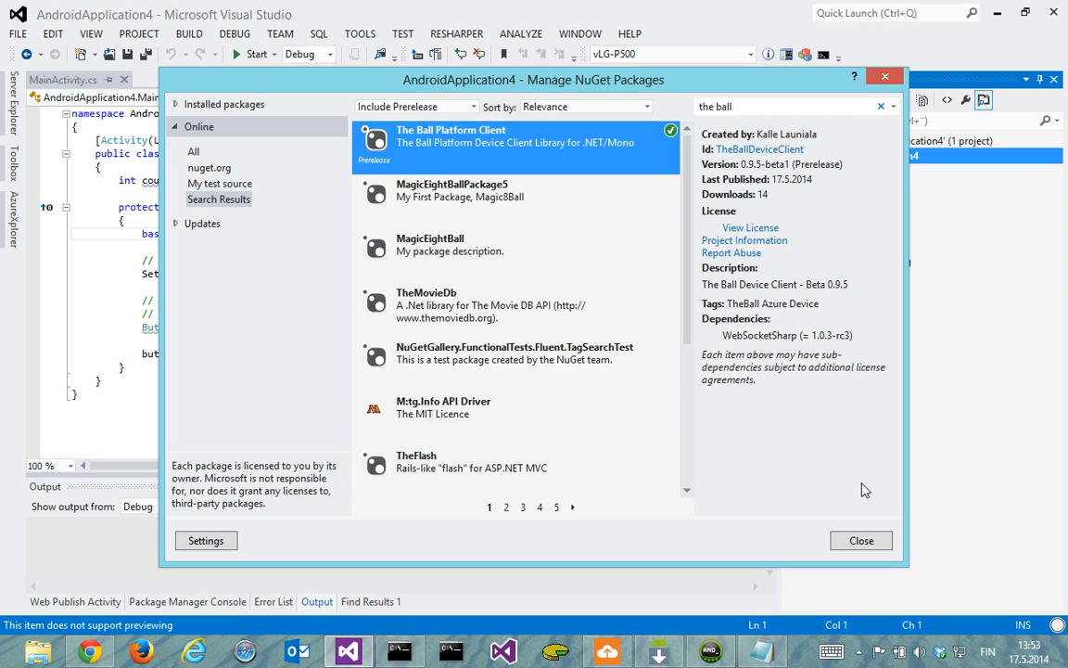
mouse_move(860, 540)
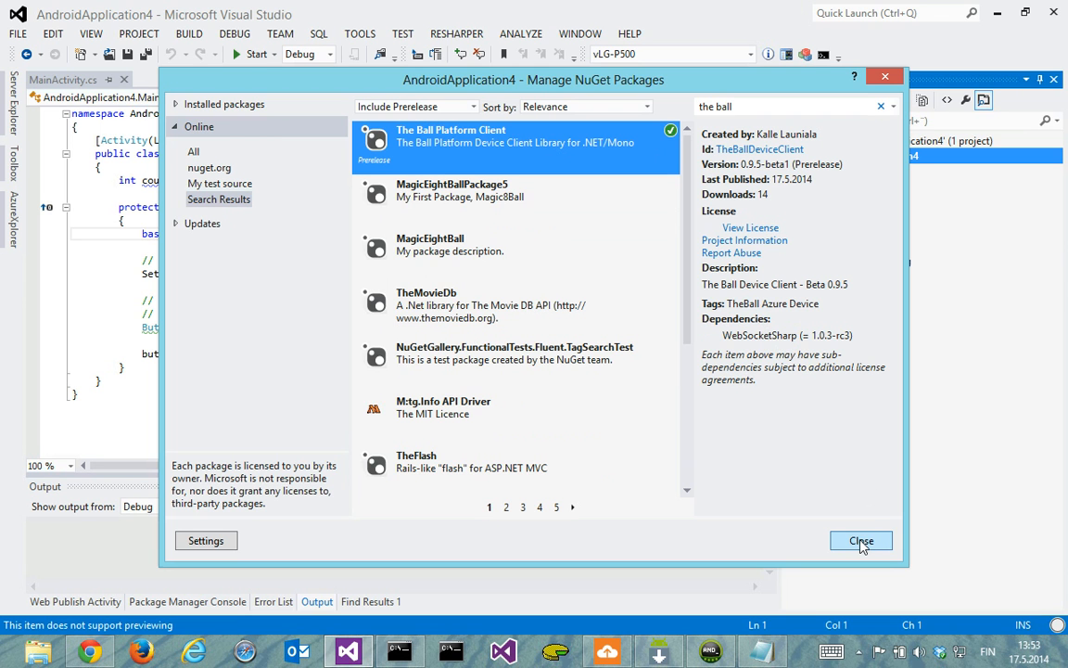
click(861, 541)
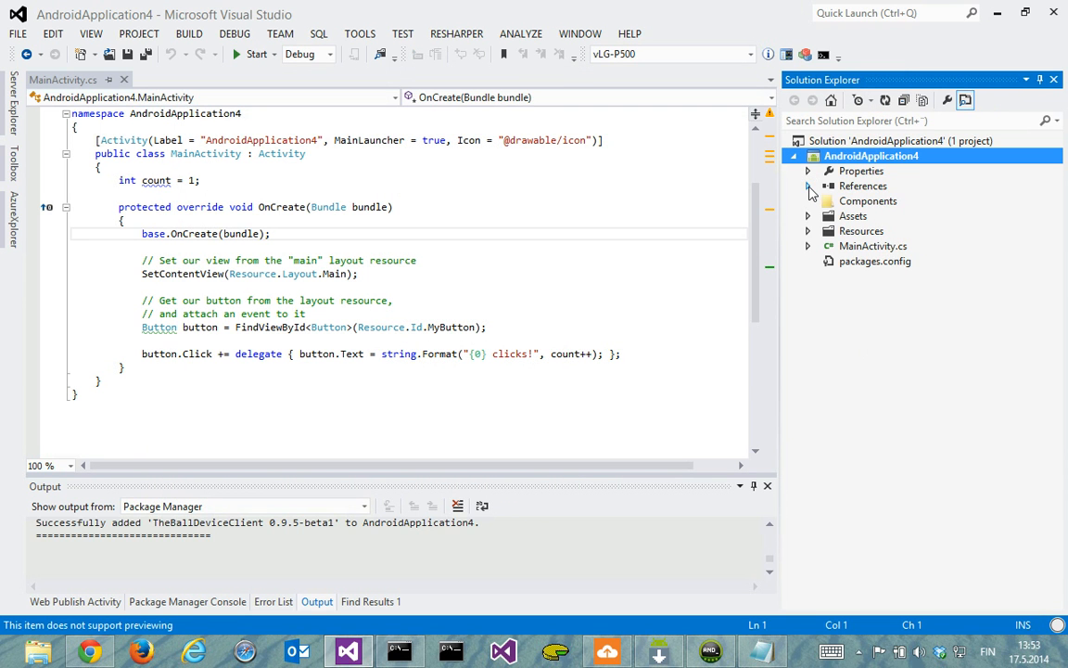
Expand References to show TheBallDeviceClient, websocket-sharp and JsonFx
click(808, 186)
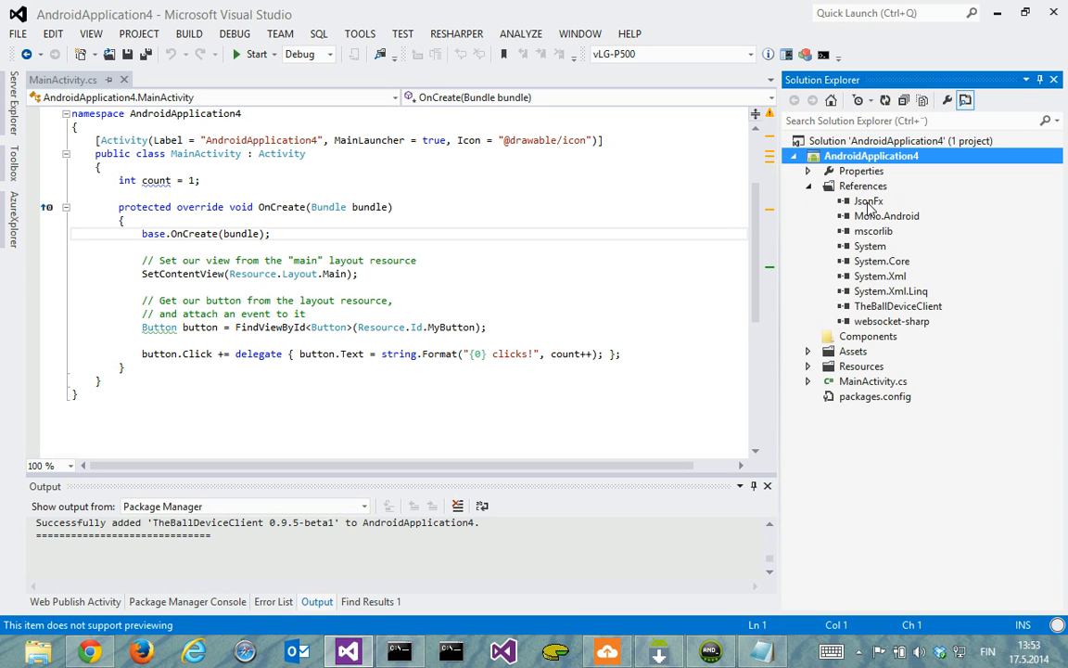
mouse_move(868, 207)
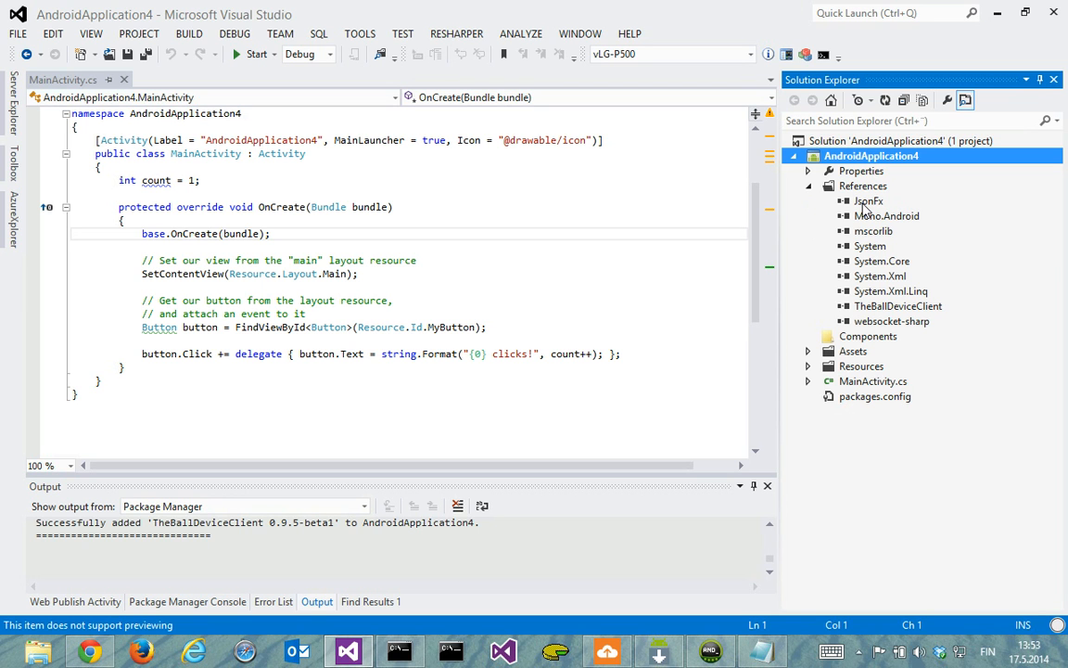
mouse_move(860, 251)
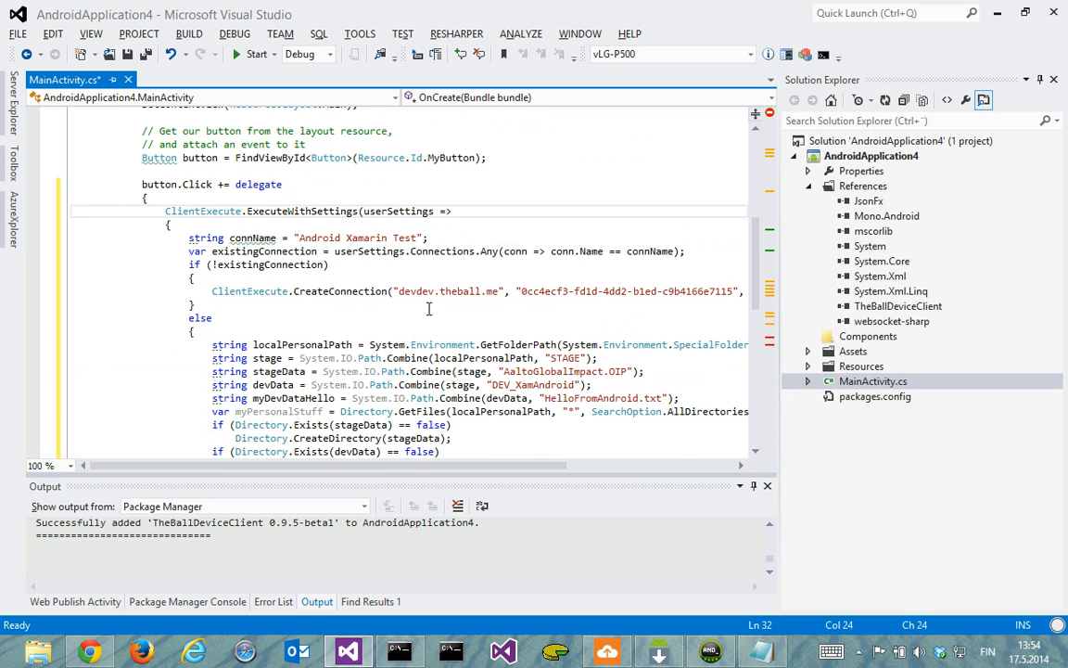
scroll(down, 3)
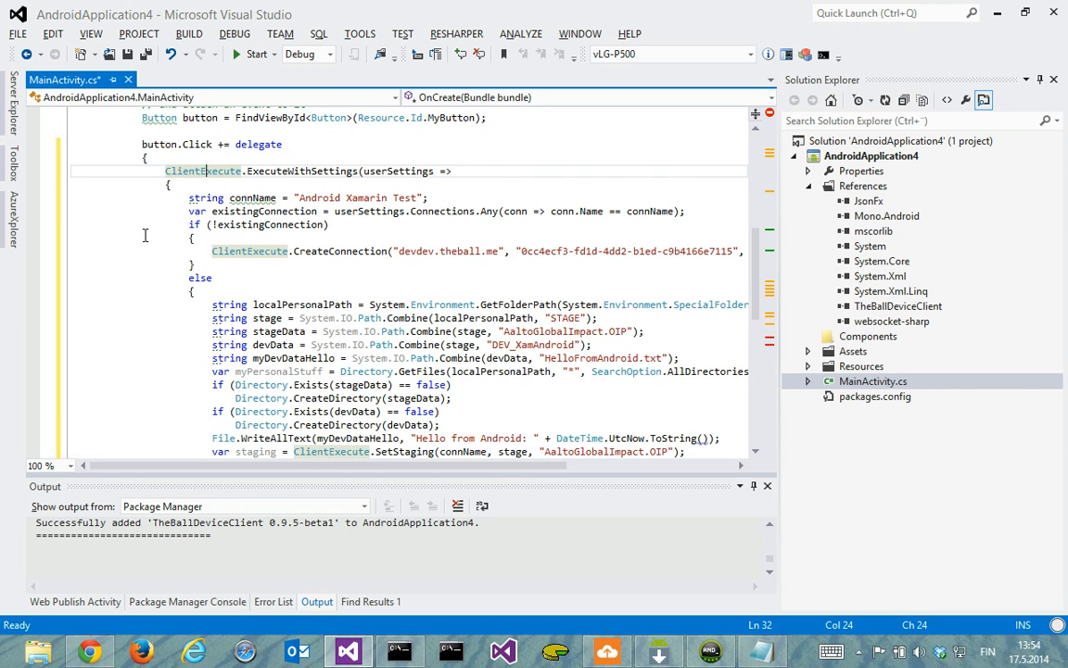
mouse_move(336, 269)
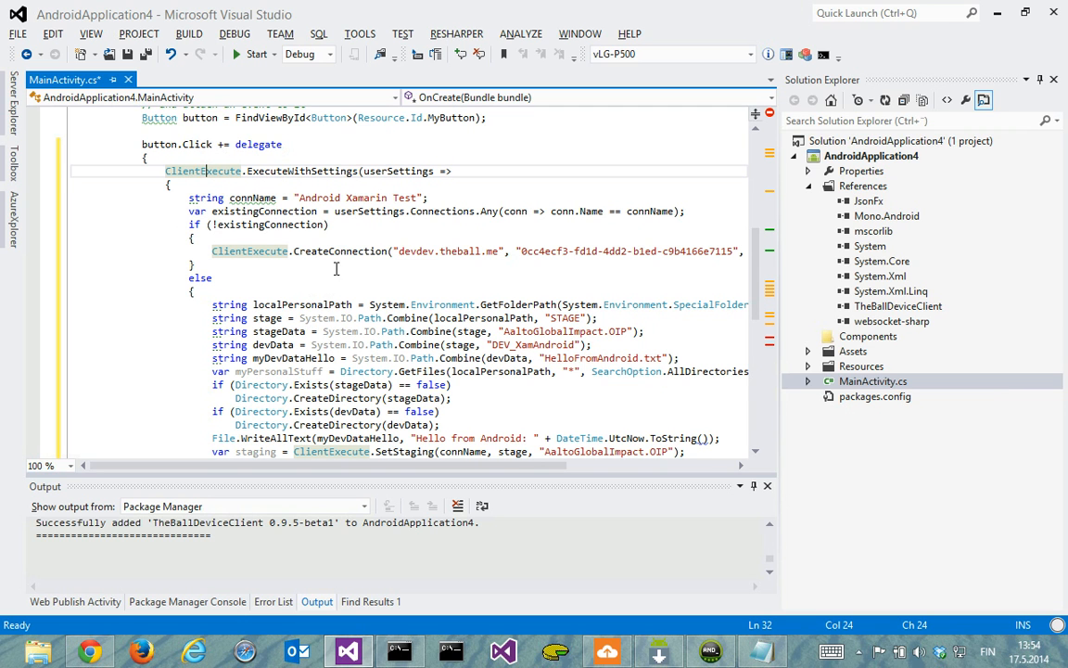
mouse_move(399, 253)
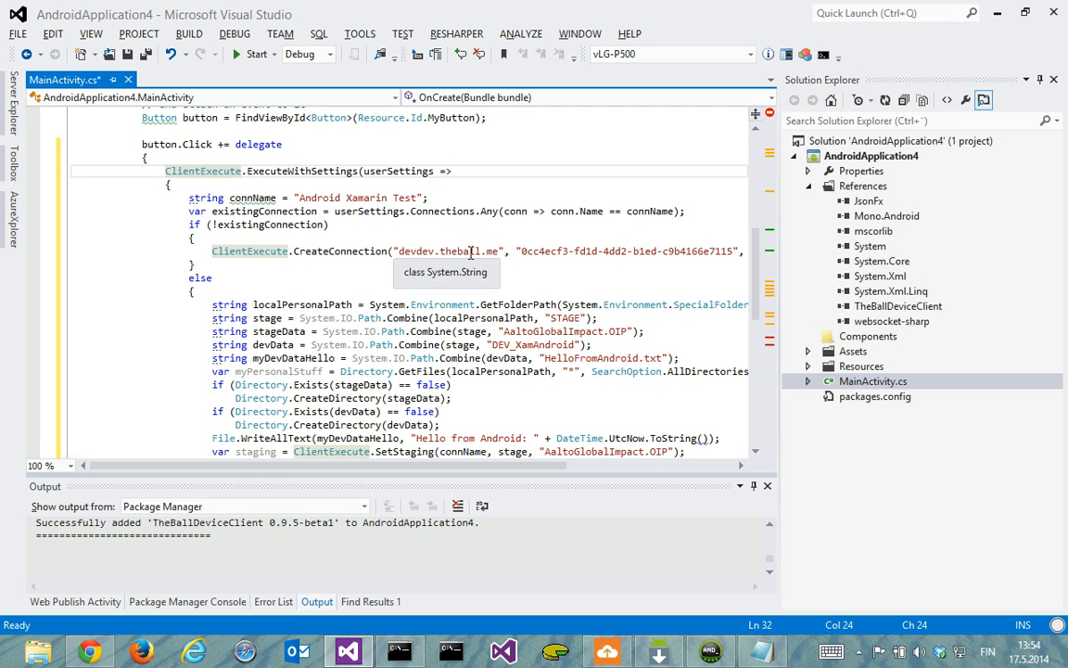
mouse_move(400, 367)
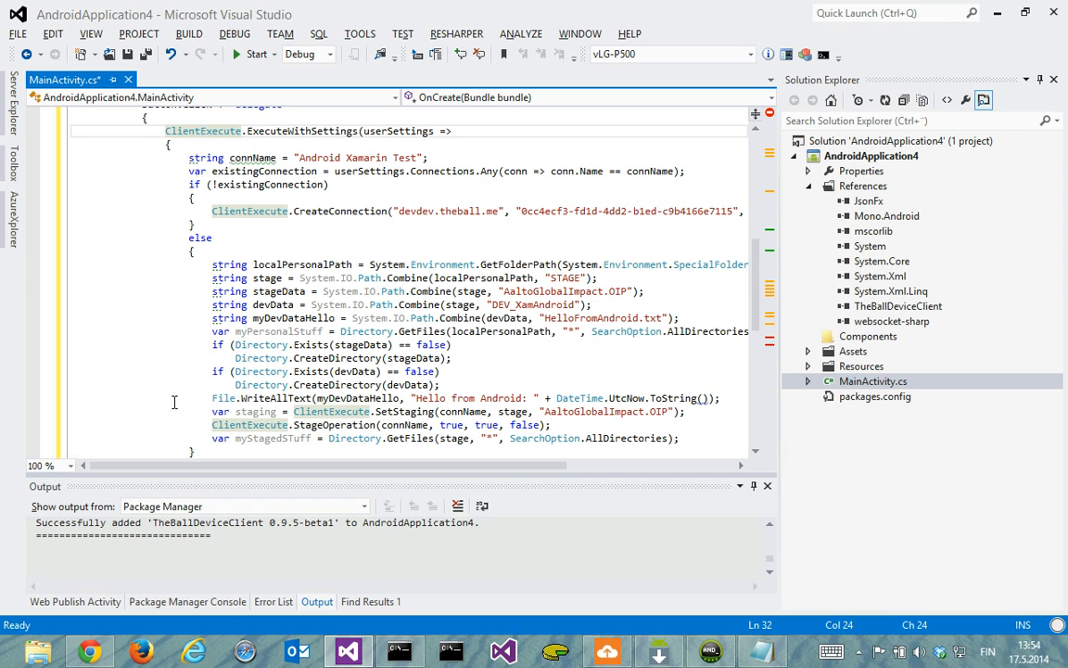
mouse_move(317, 423)
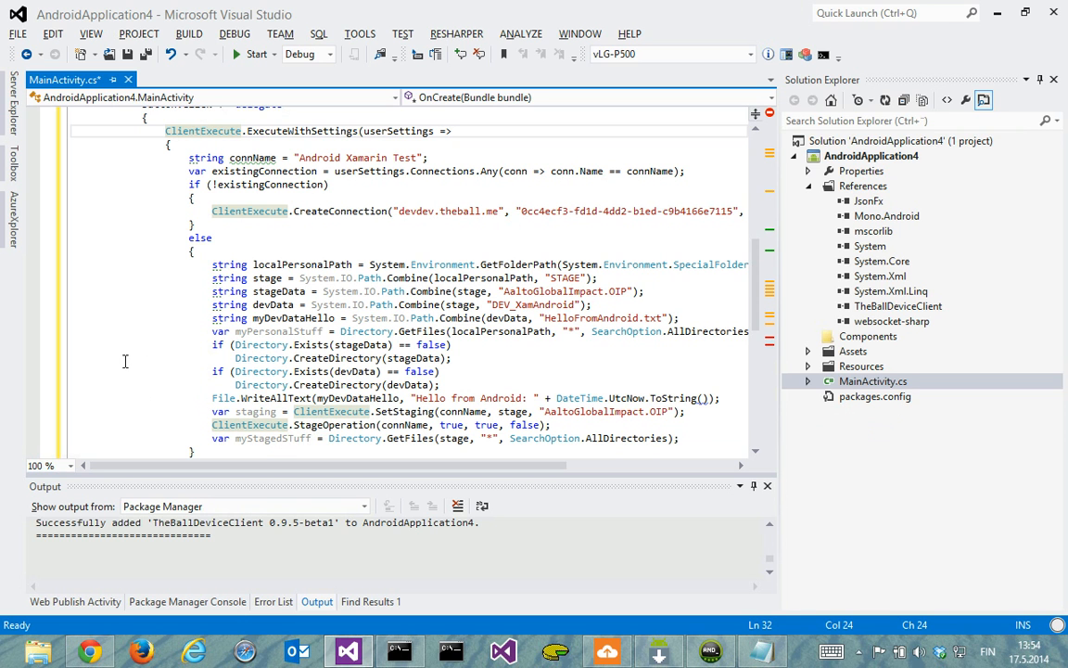
mouse_move(490, 338)
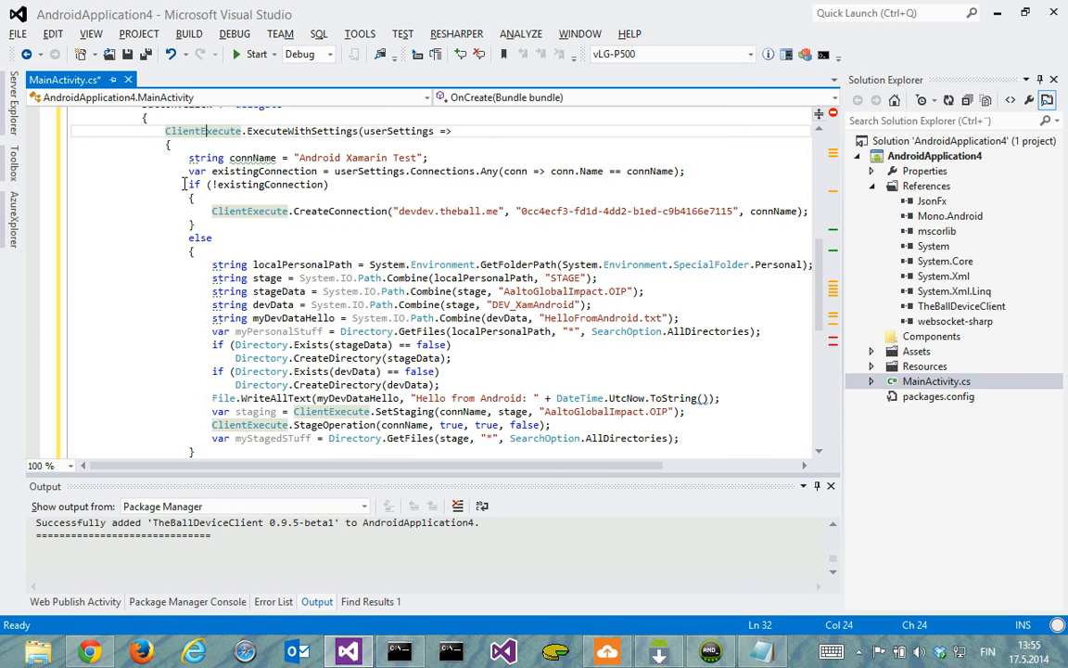
mouse_move(197, 373)
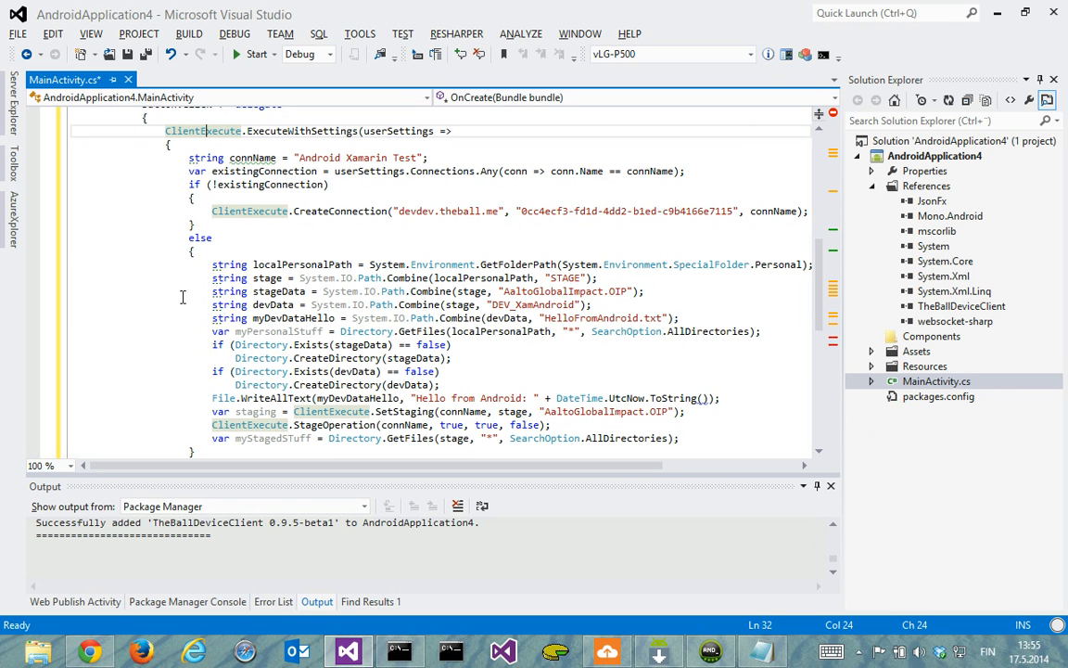
mouse_move(170, 202)
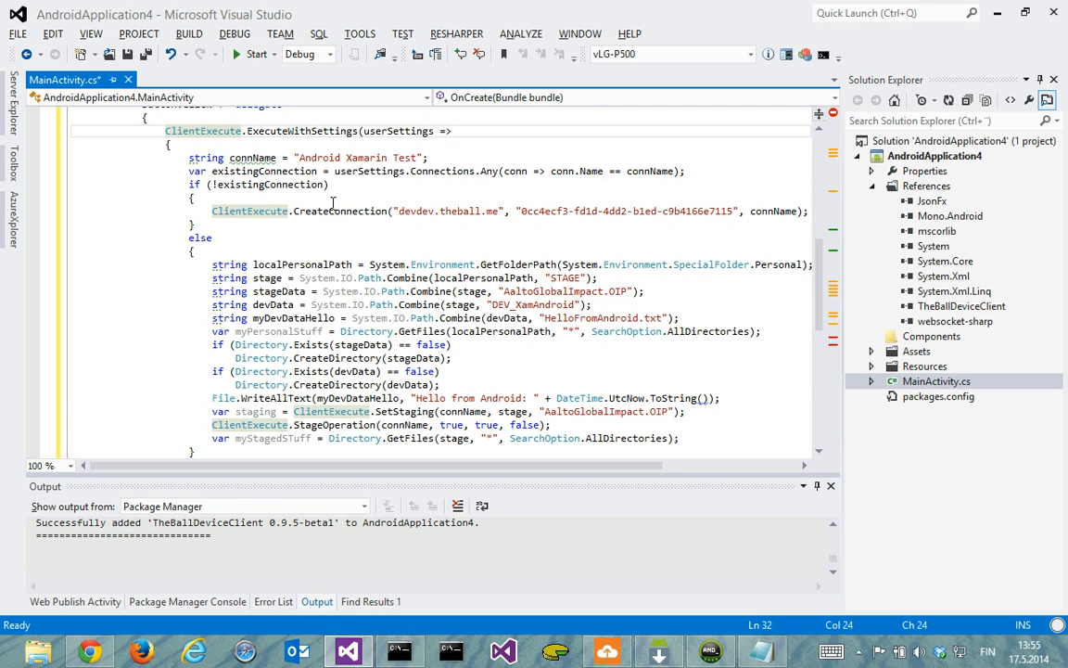
mouse_move(522, 211)
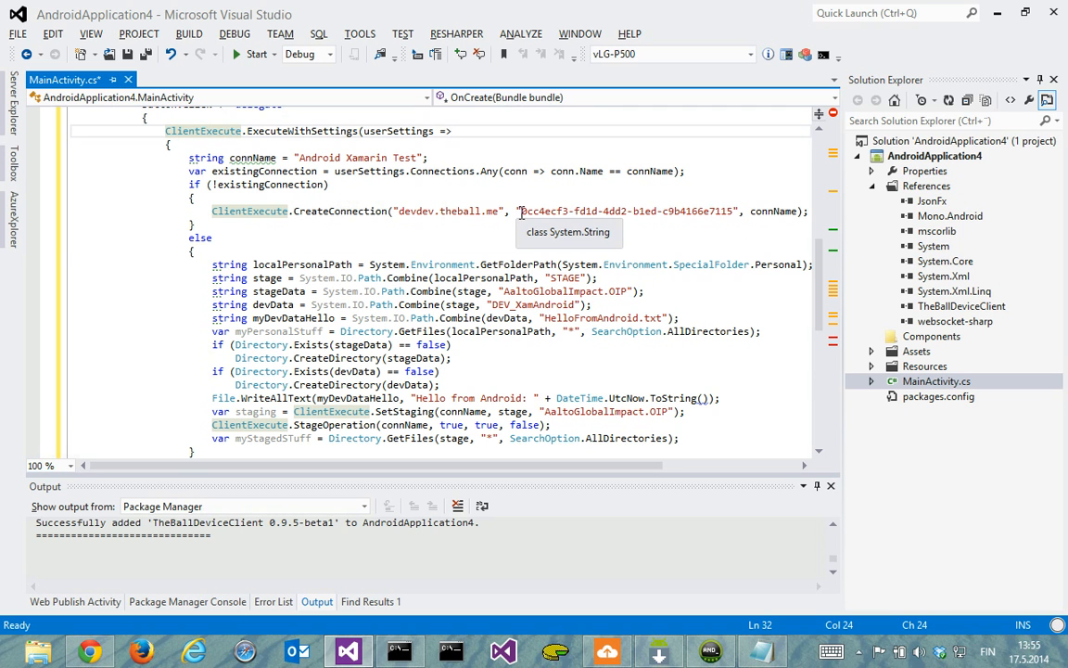
mouse_move(125, 656)
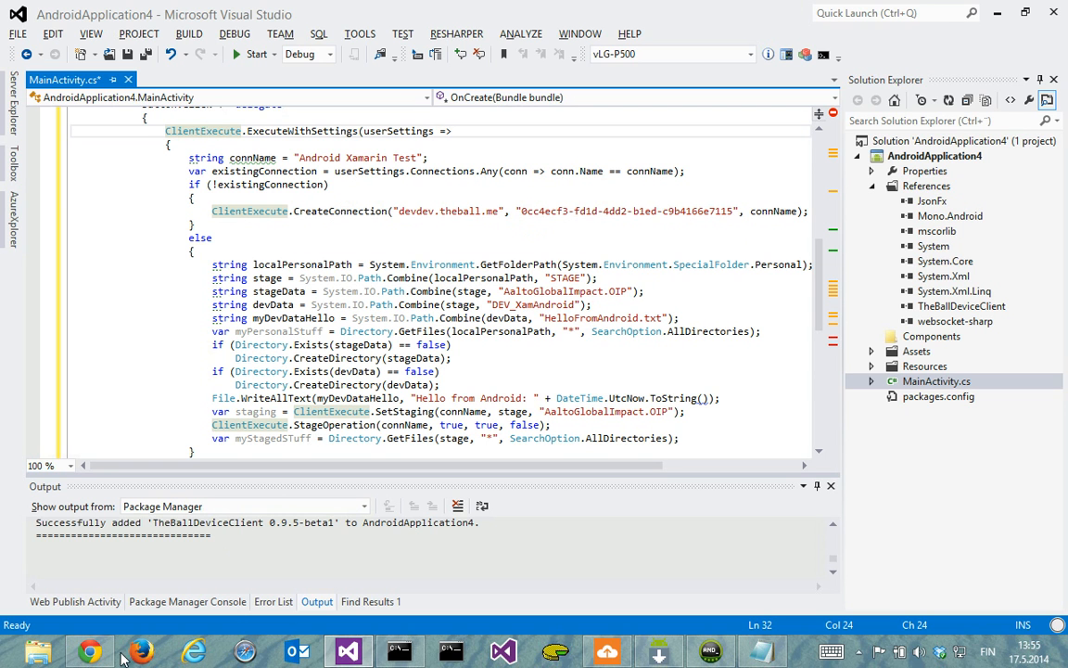
Copy the group GUID from the Chrome address bar into the CreateConnection call
click(88, 650)
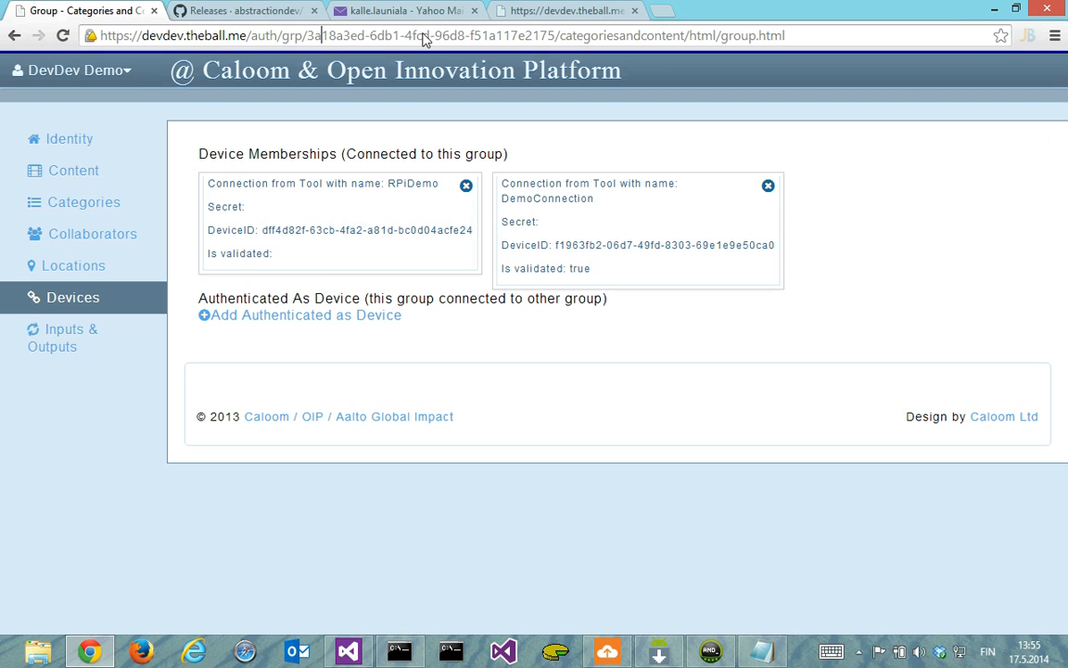
double_click(335, 36)
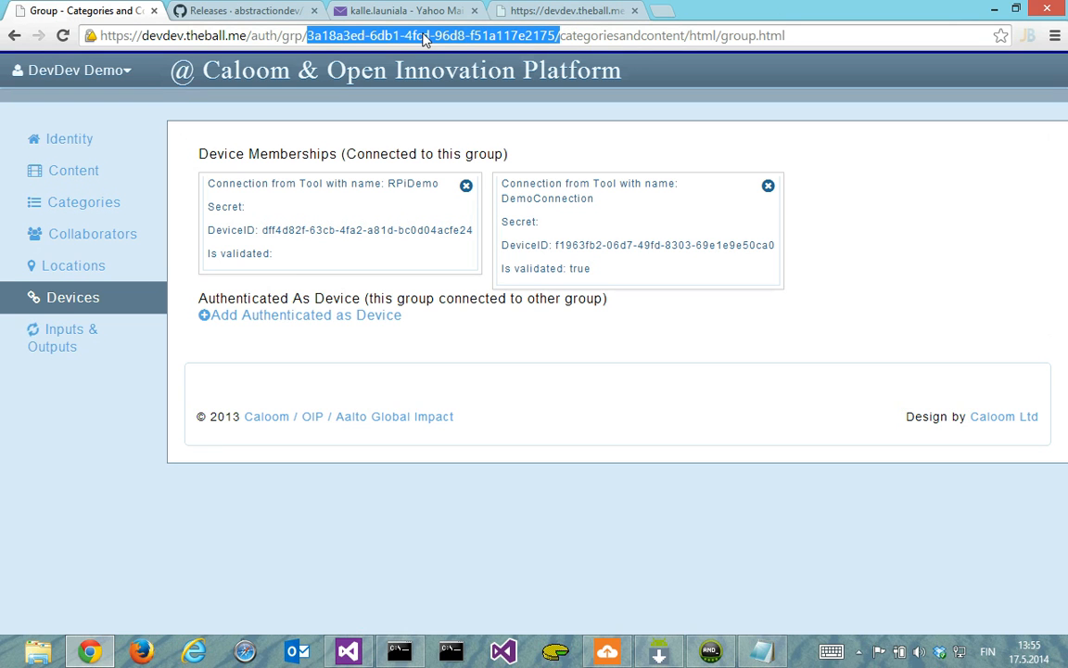
click(348, 649)
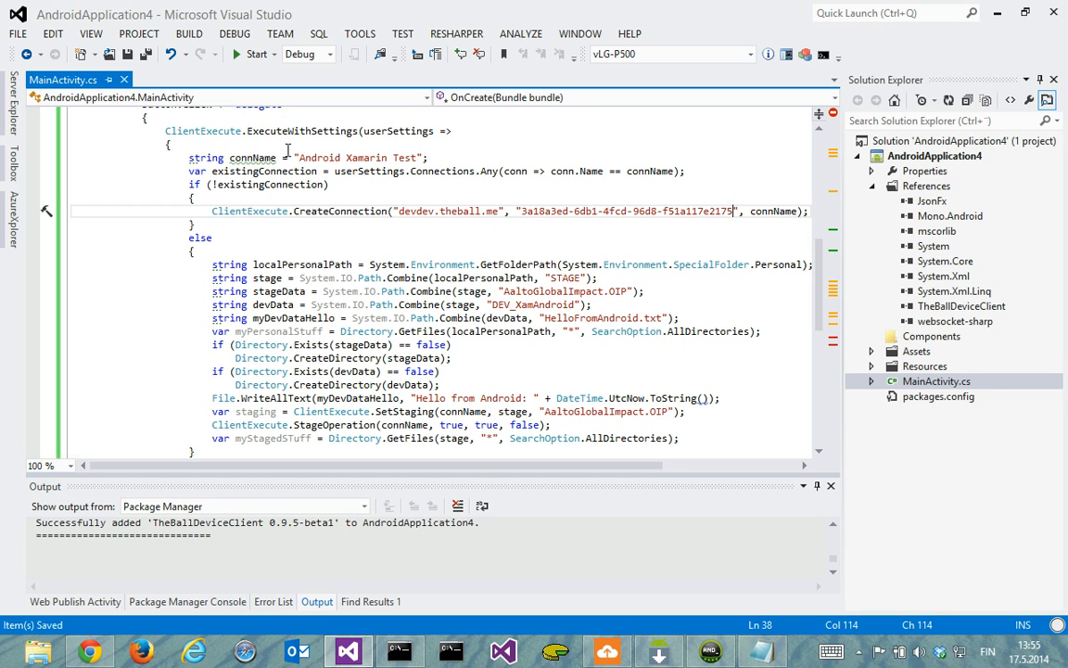
Build the solution, which fails with error CS1513 in MainActivity.cs
click(189, 33)
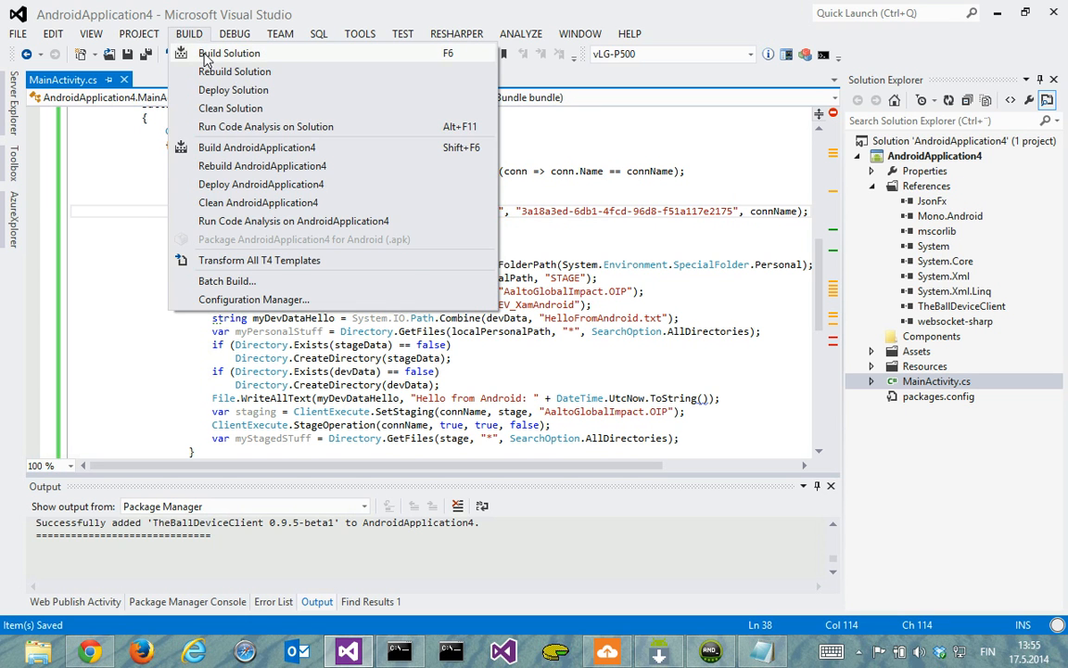
click(229, 53)
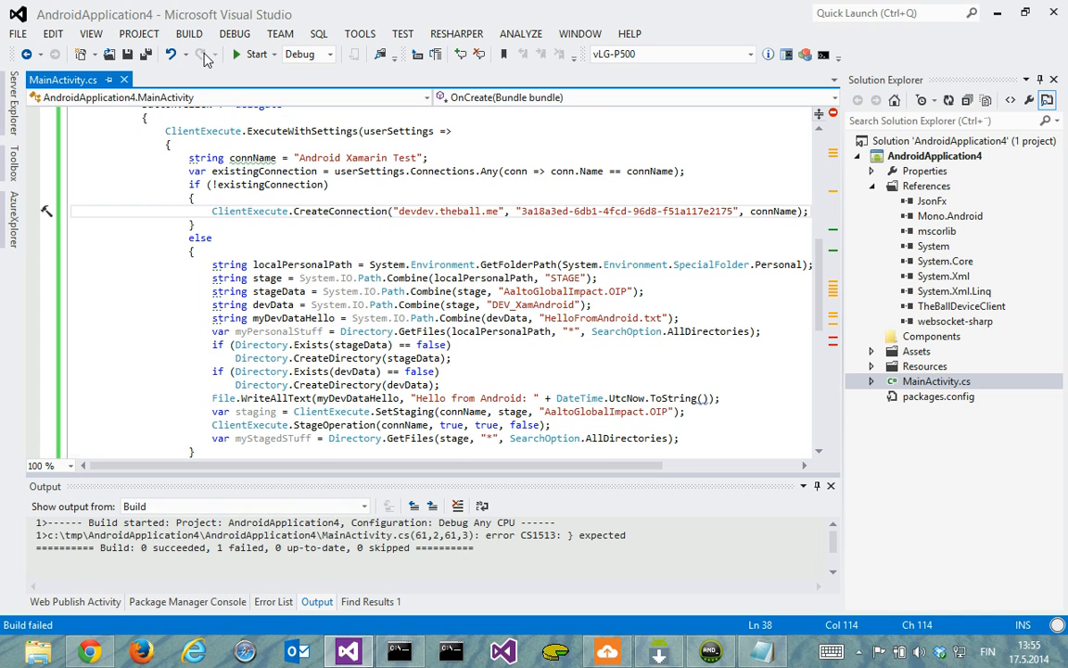
mouse_move(340, 210)
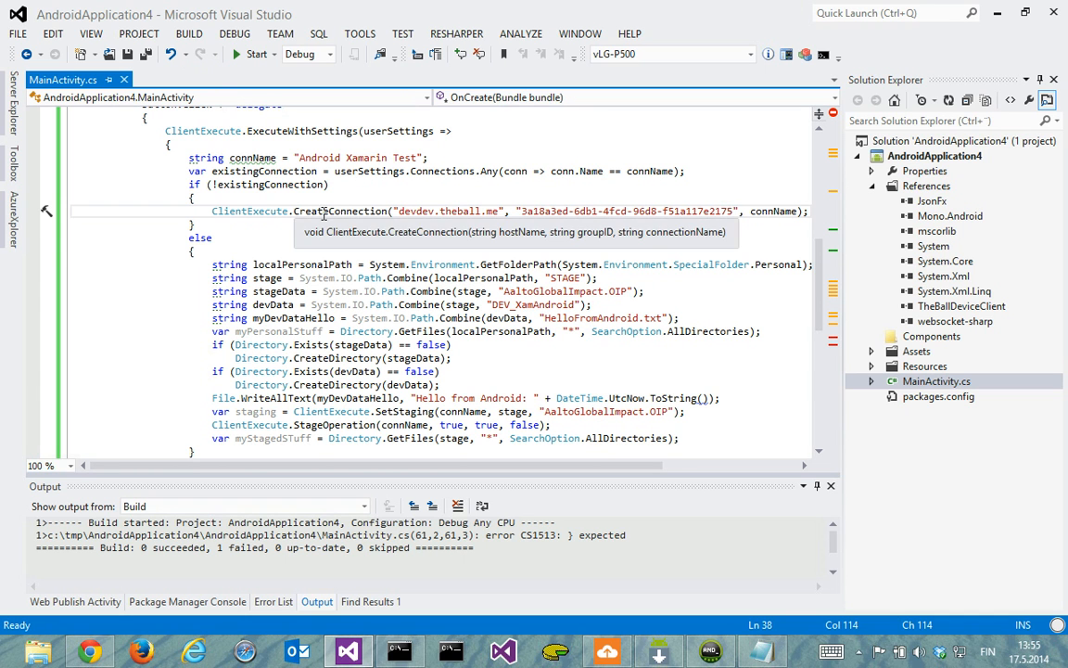
mouse_move(37, 213)
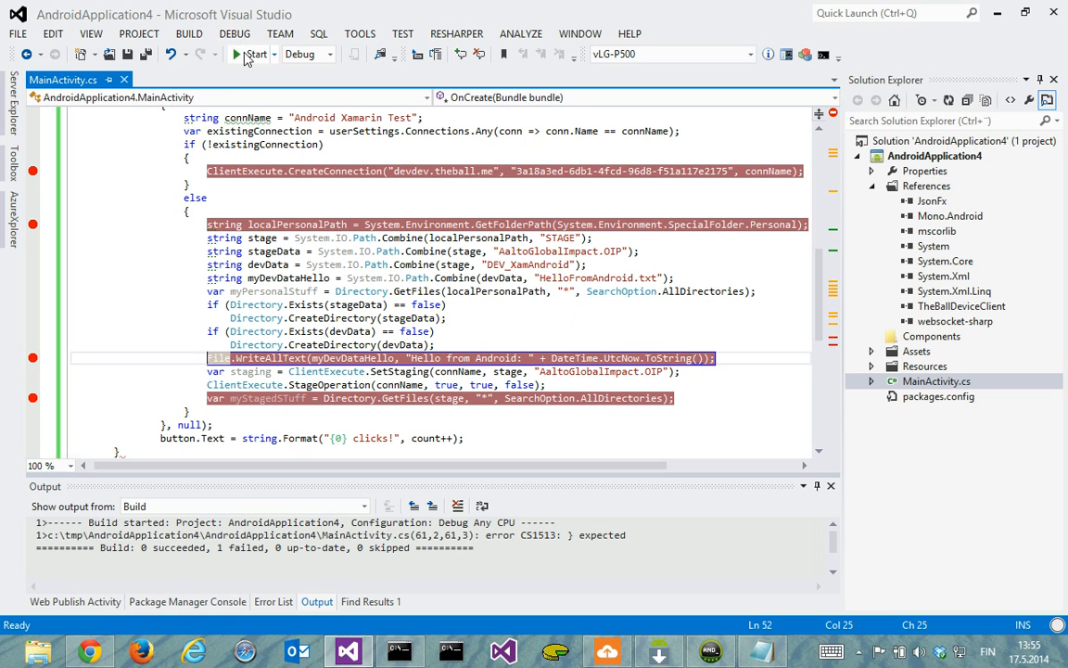
mouse_move(256, 54)
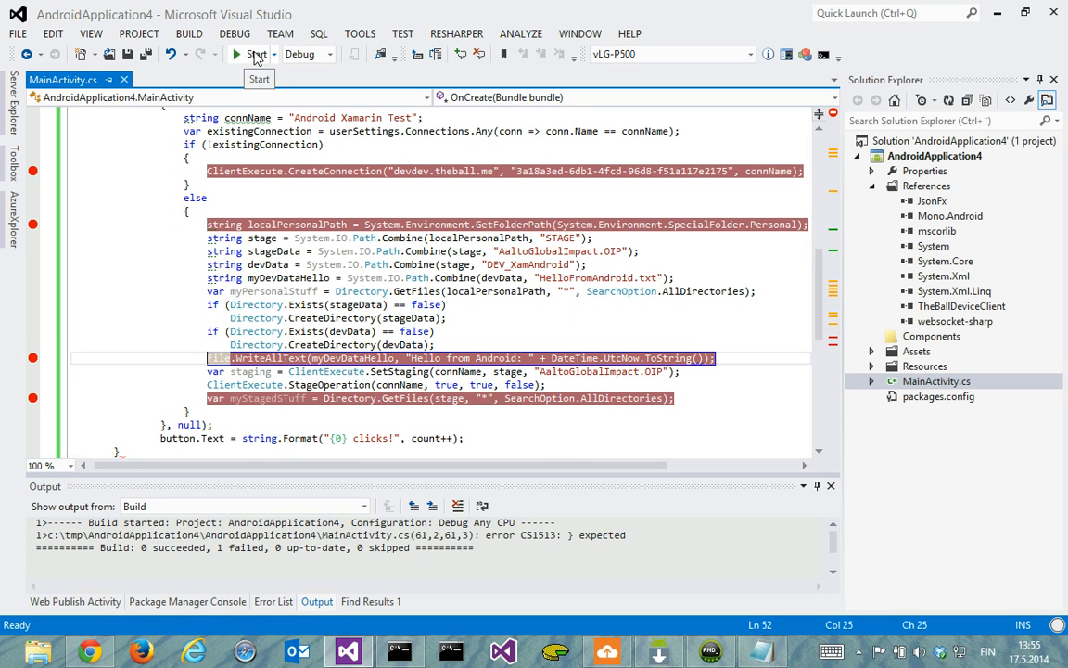
Launch the vLG-P500 emulator, then return to the MainActivity code editor
click(252, 54)
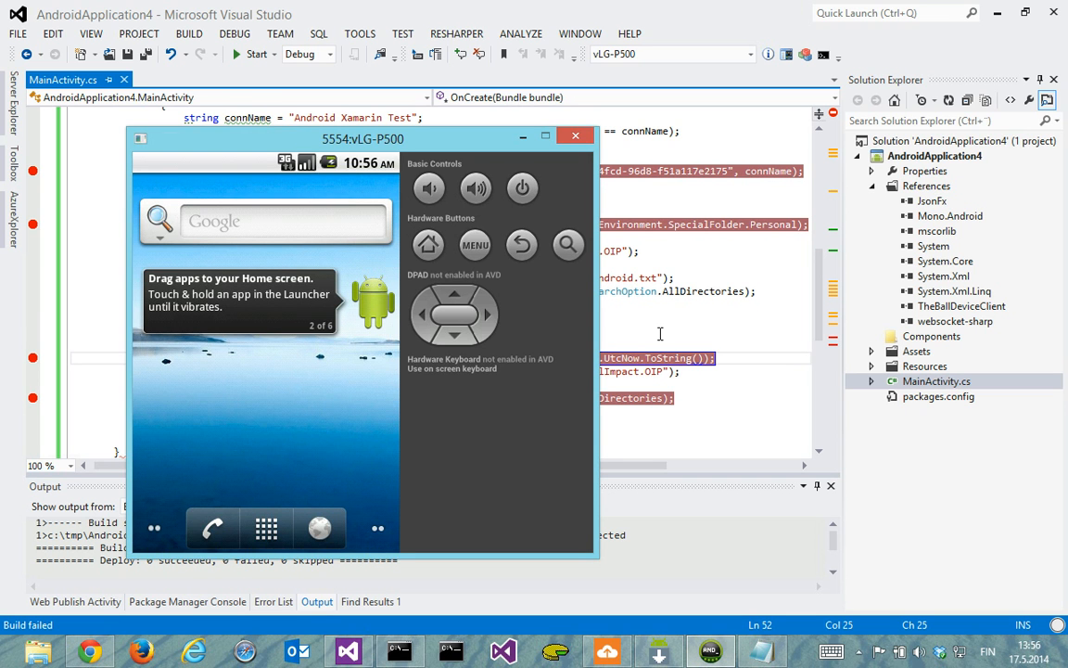
click(574, 136)
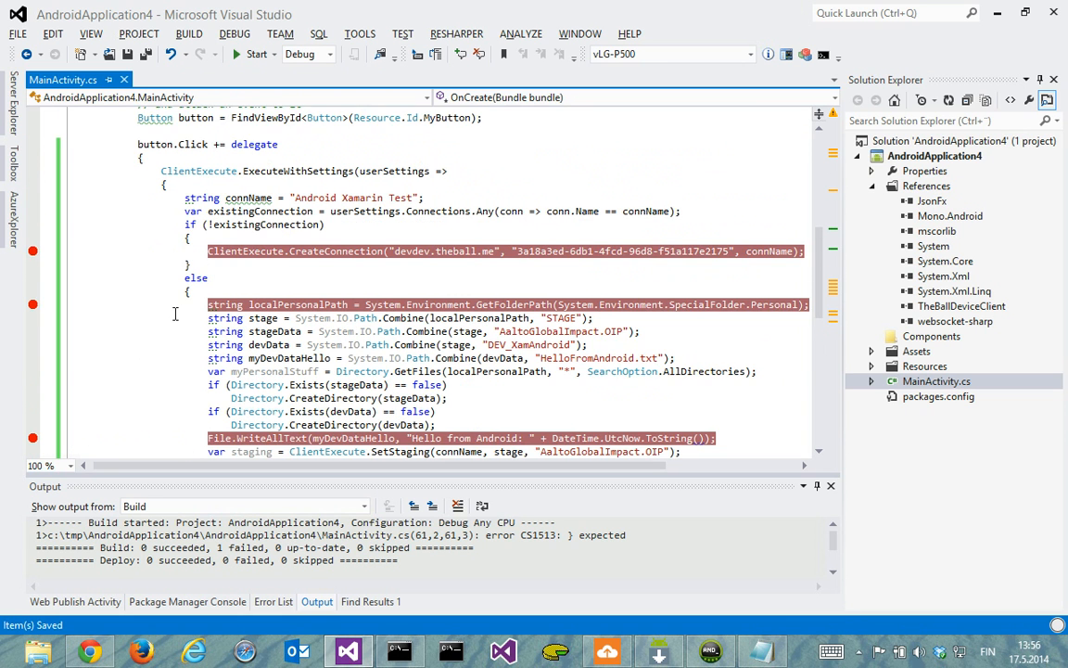
Build the solution successfully and bring the emulator running the app into focus
click(189, 34)
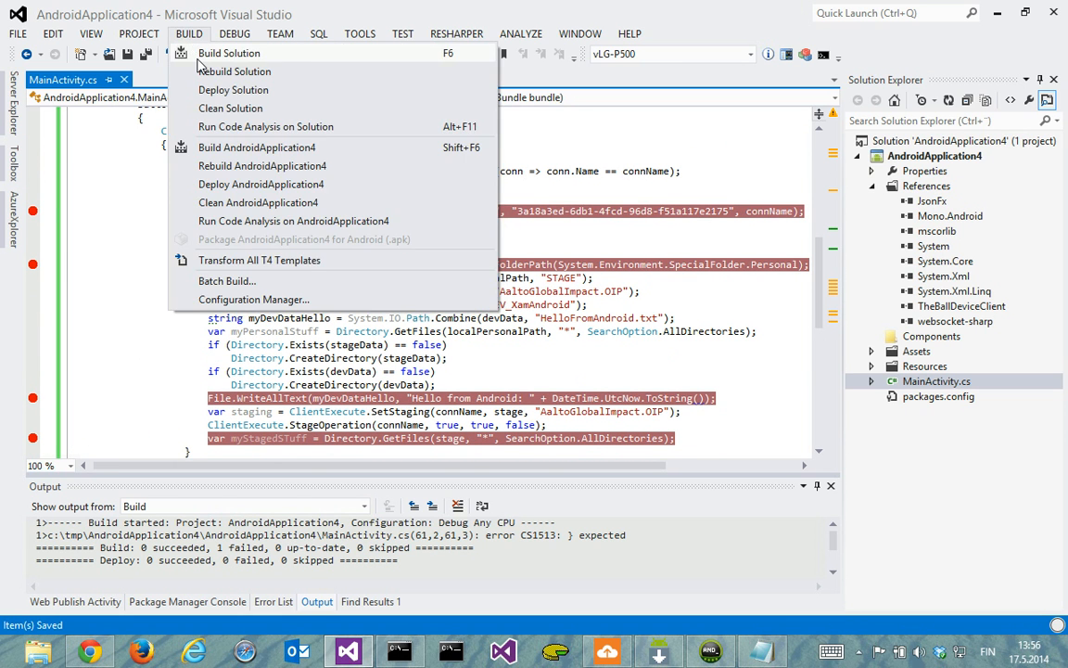
click(228, 53)
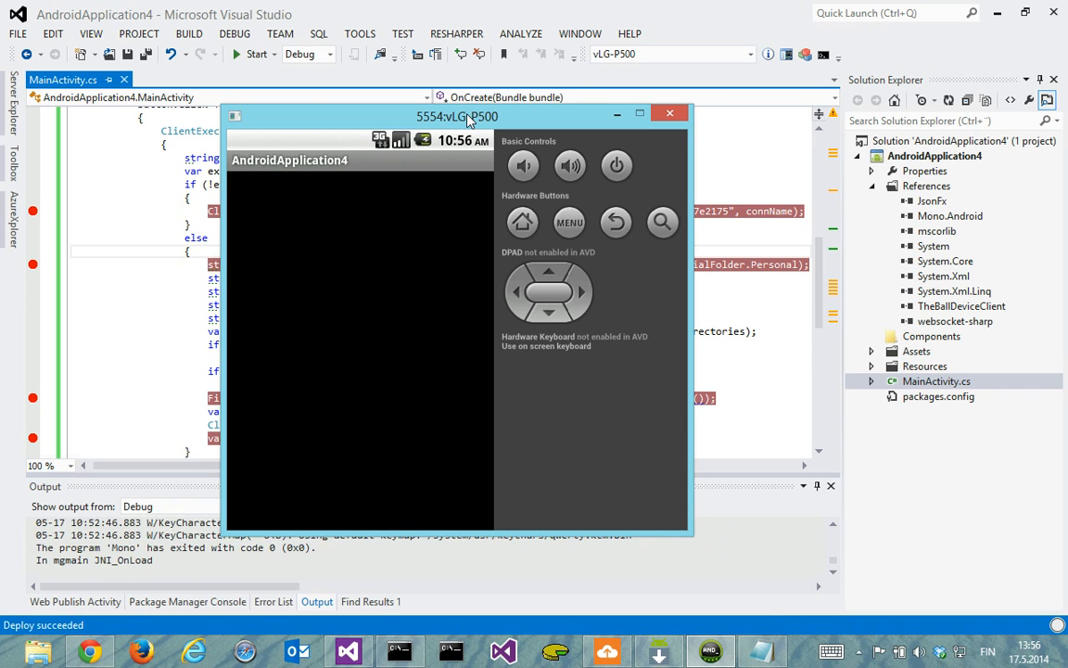
click(248, 54)
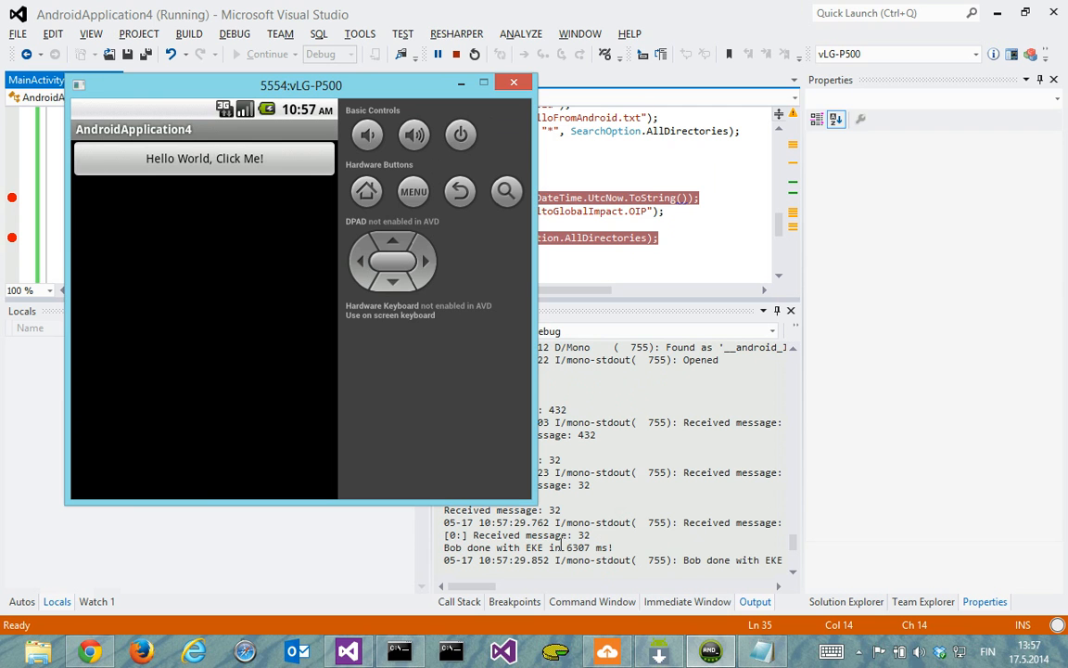
Trigger the app's click handler on the emulator, then reload the group page
scroll(down, 3)
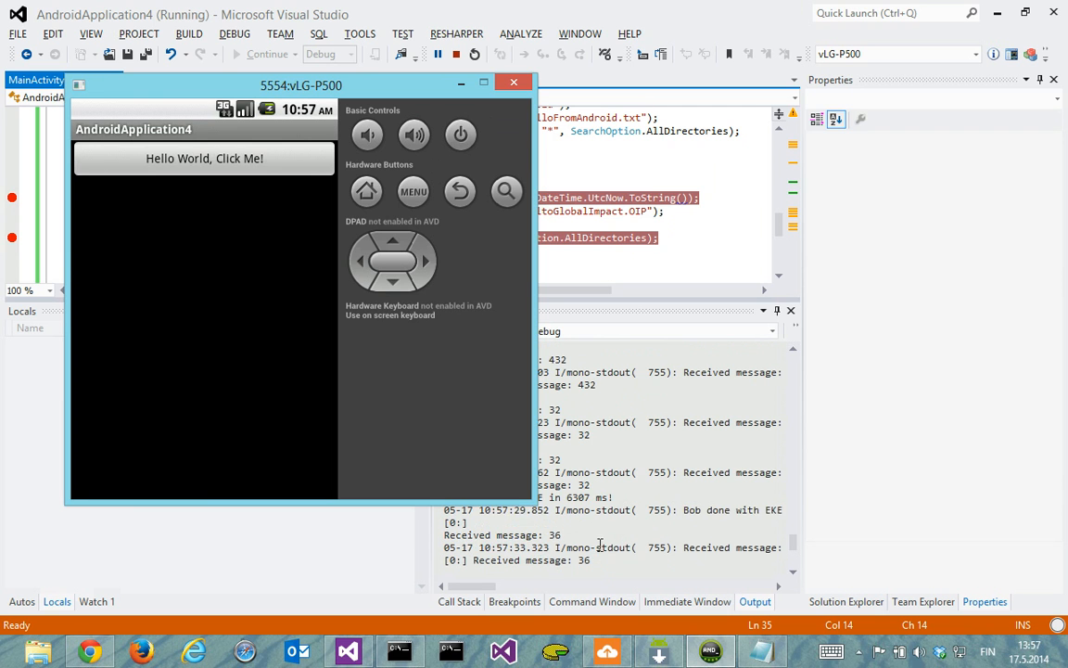
click(204, 157)
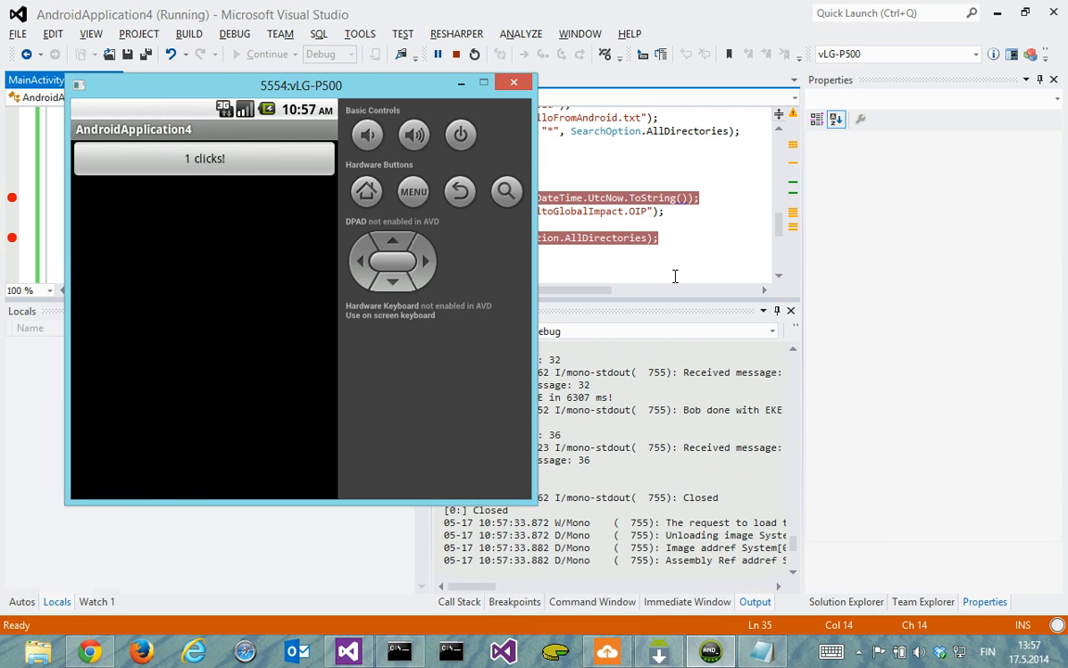
mouse_move(588, 157)
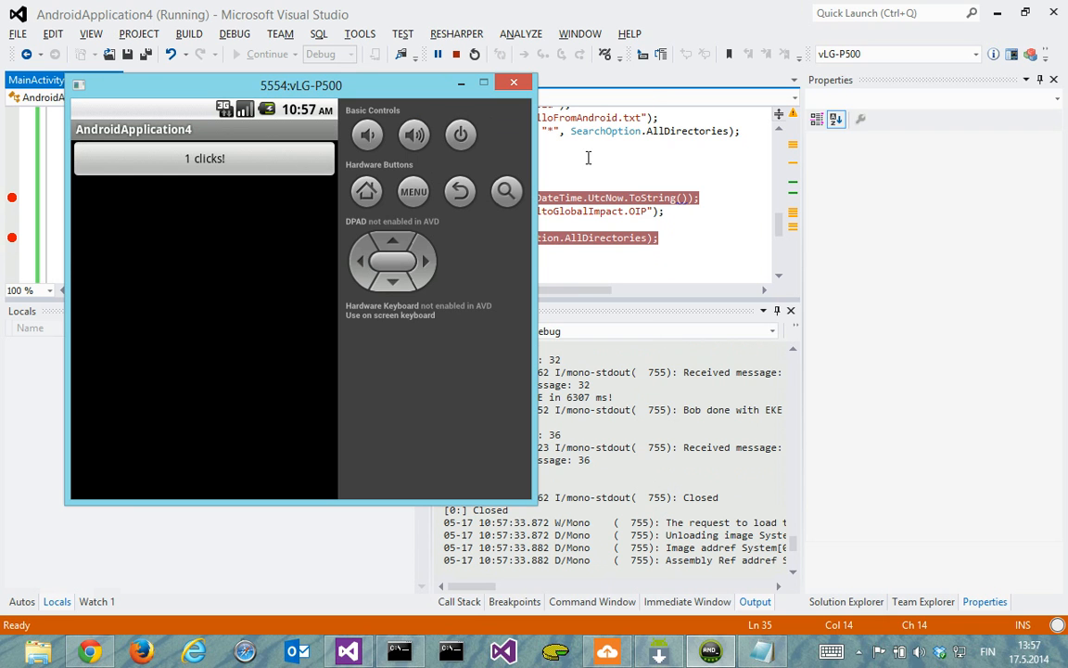
mouse_move(542, 419)
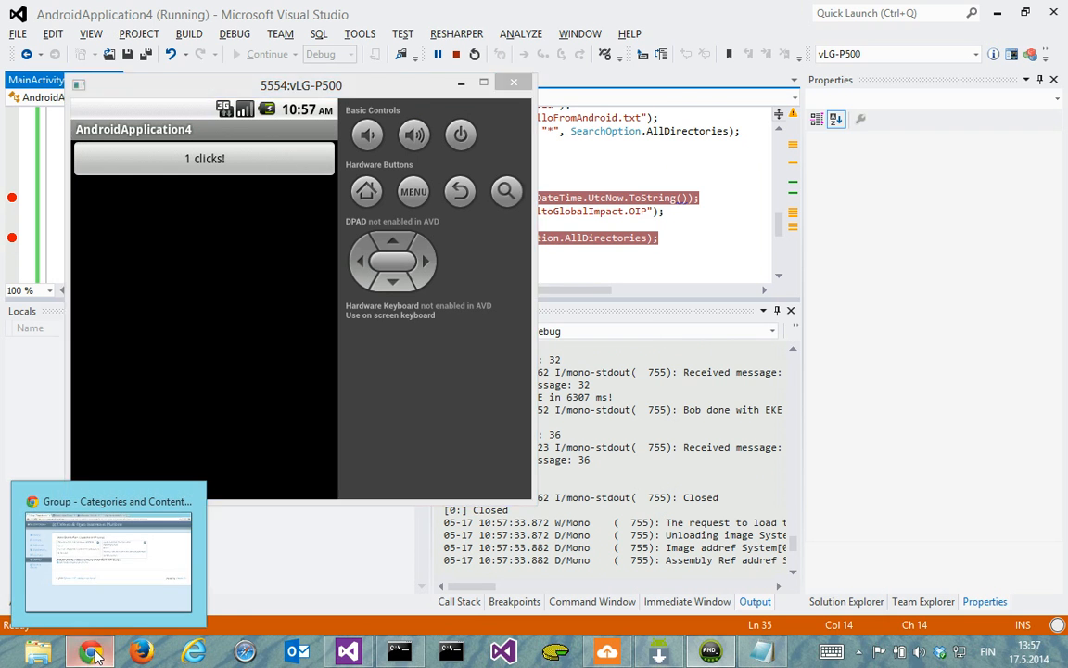
click(89, 649)
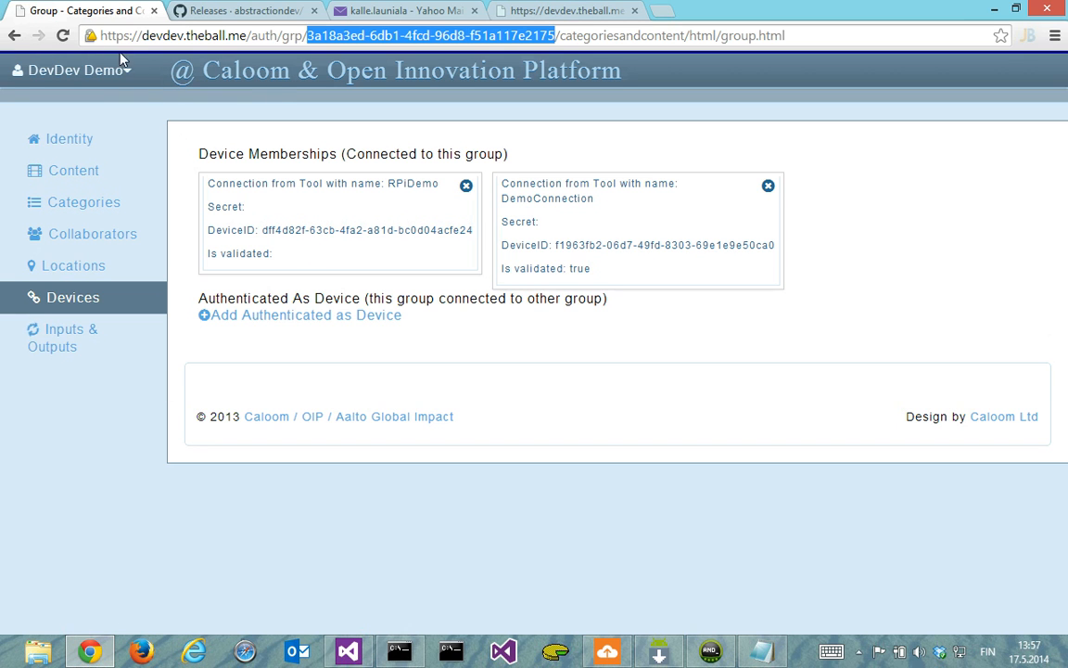
click(62, 35)
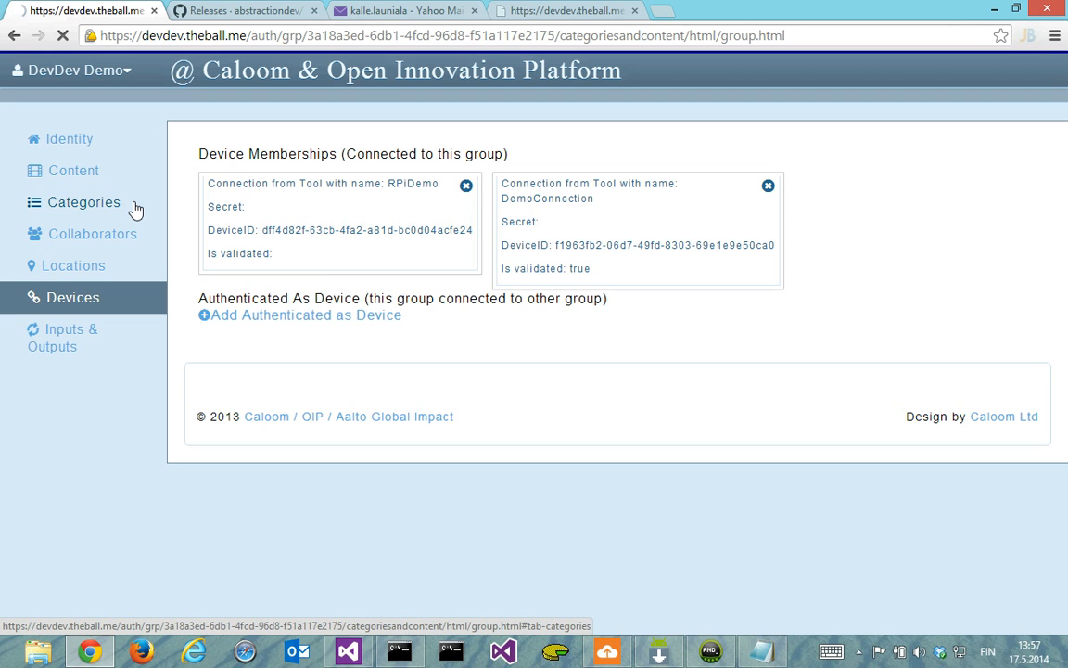
Open Content then Devices to see Android Xamarin Test, then go to Yahoo Mail
click(83, 202)
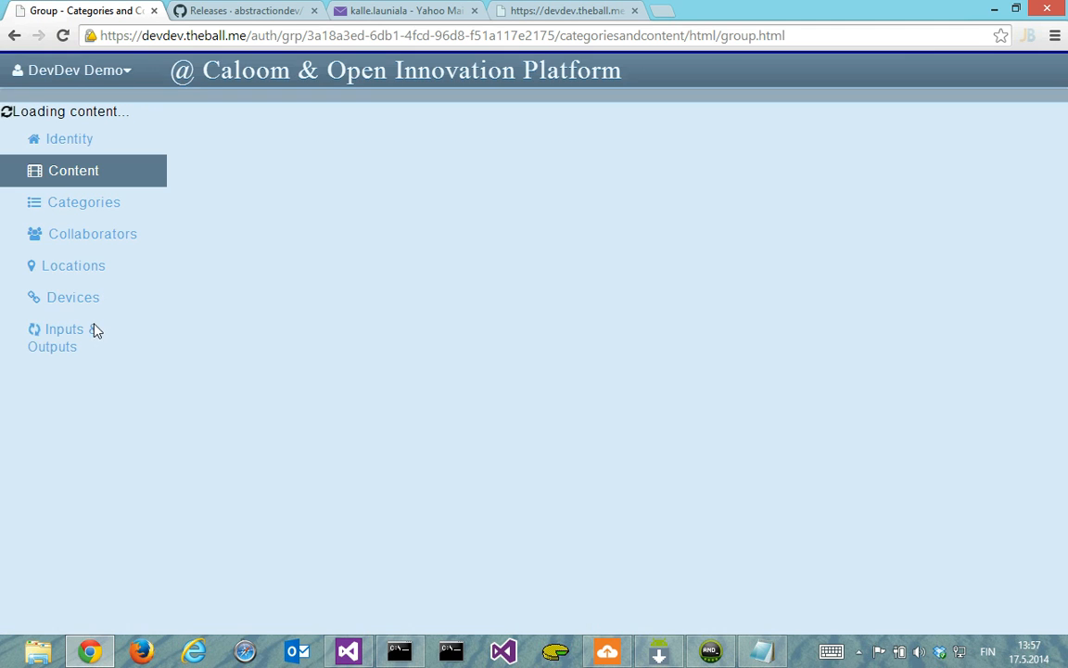
mouse_move(63, 303)
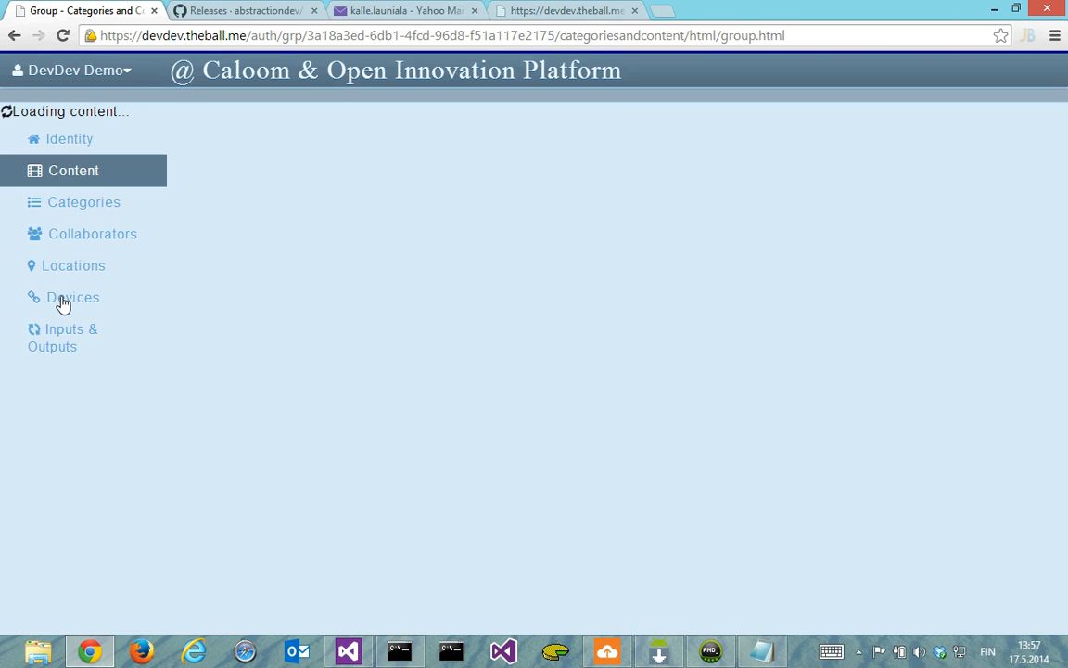
click(72, 296)
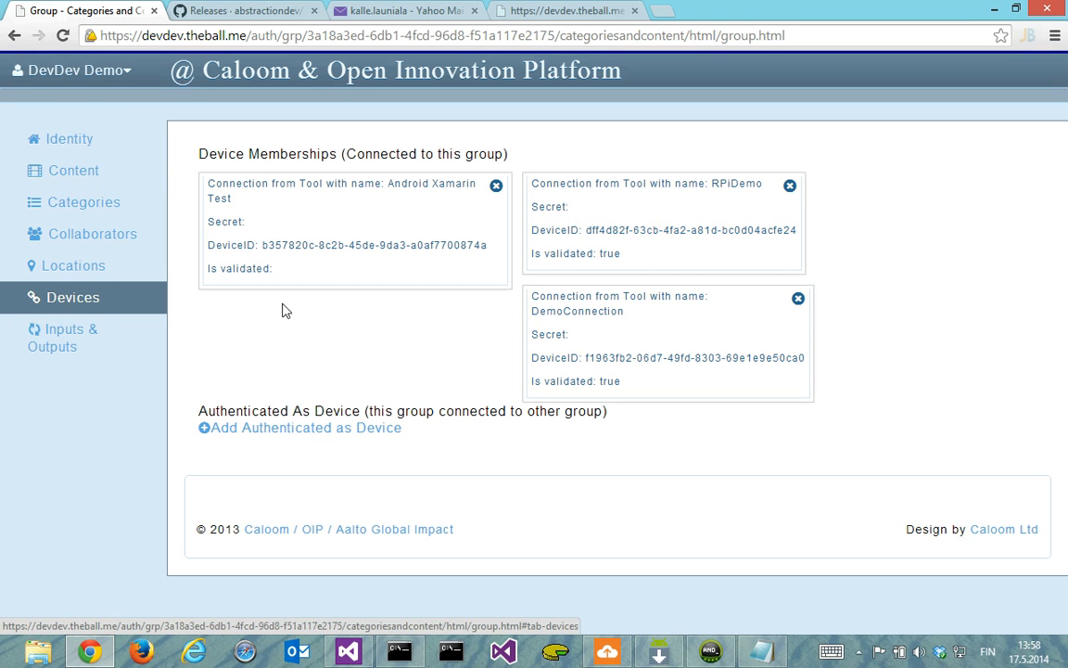
mouse_move(404, 179)
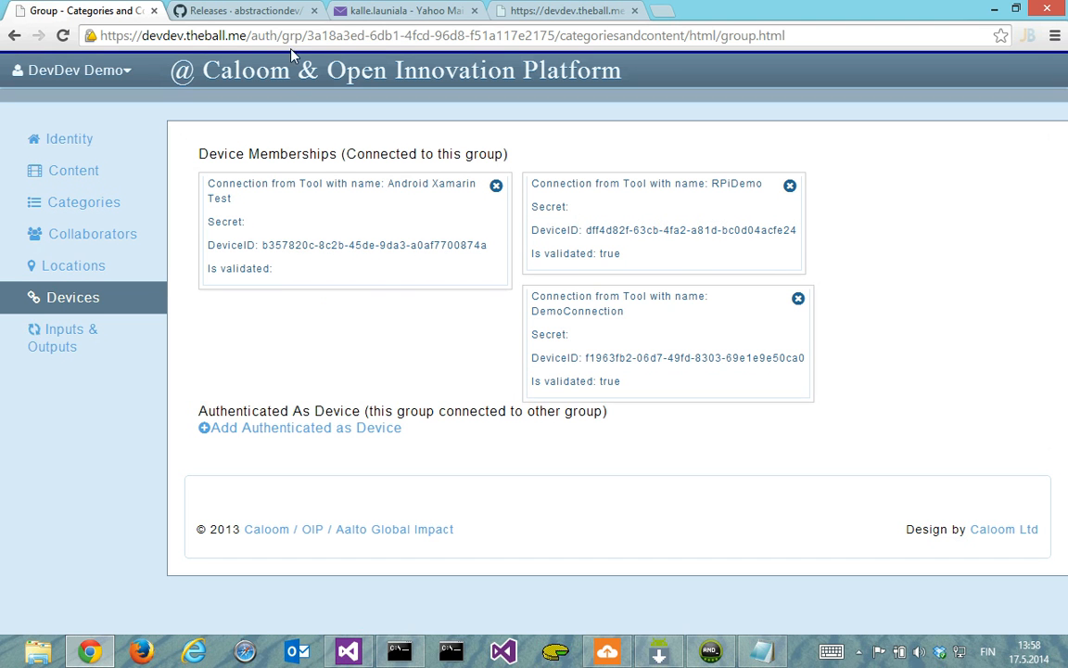
click(403, 10)
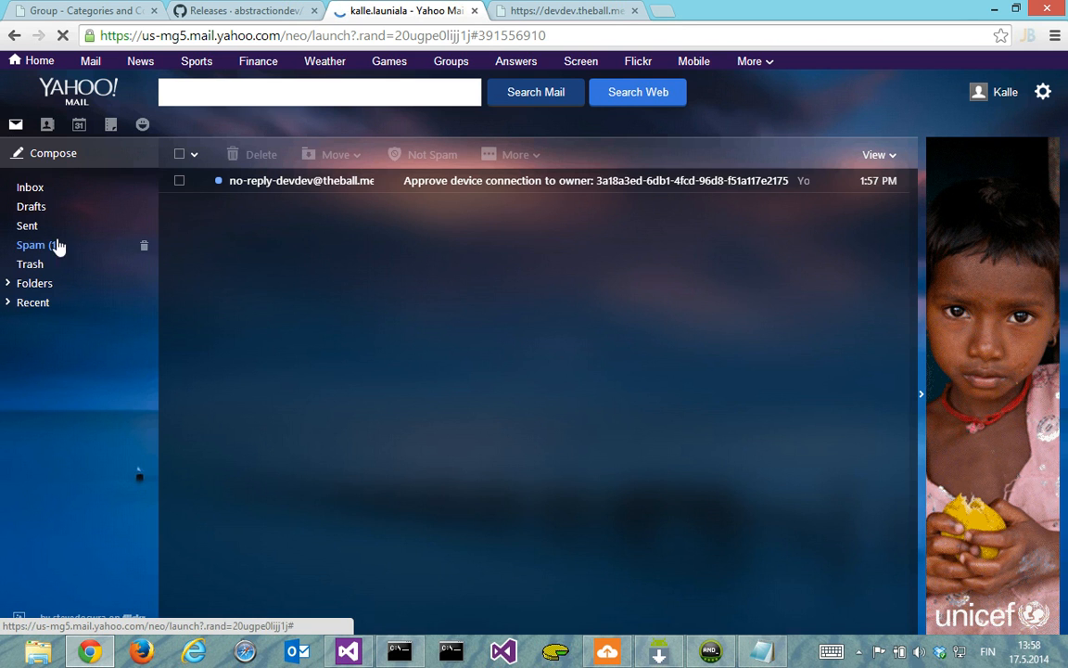
Mark the approval email not spam, then follow its Android Xamarin Test confirmation link
click(179, 180)
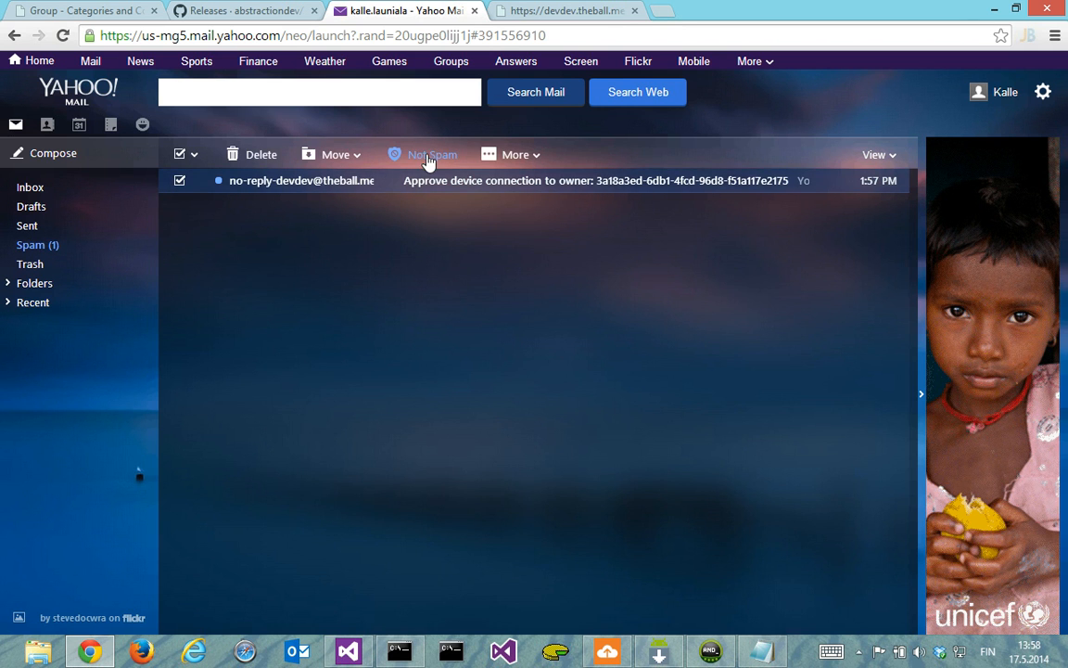
click(432, 154)
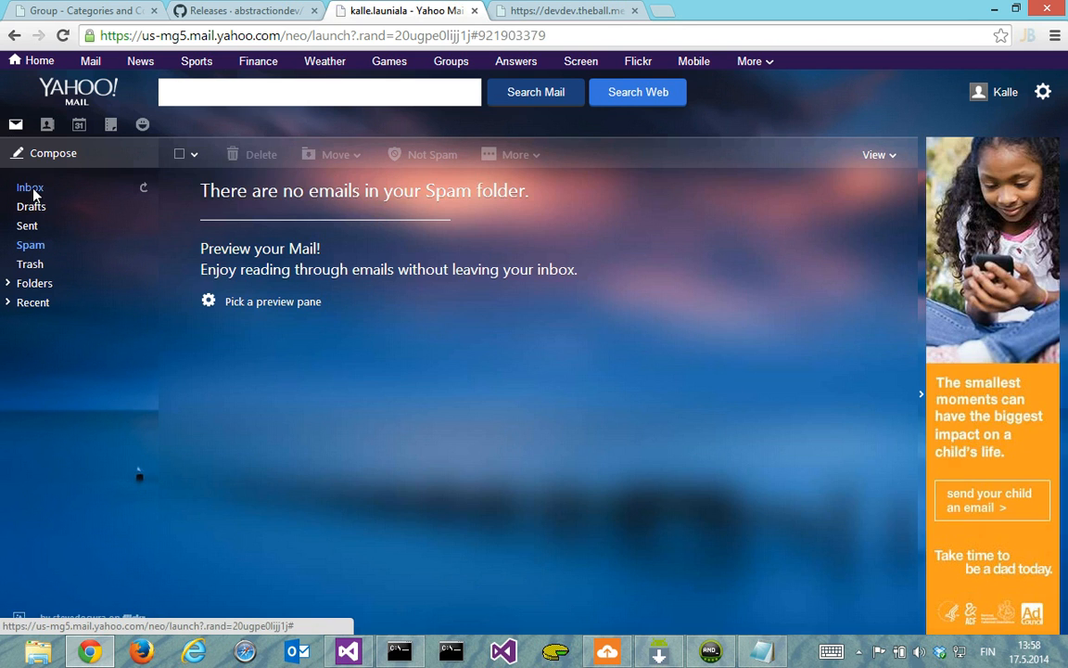
click(29, 186)
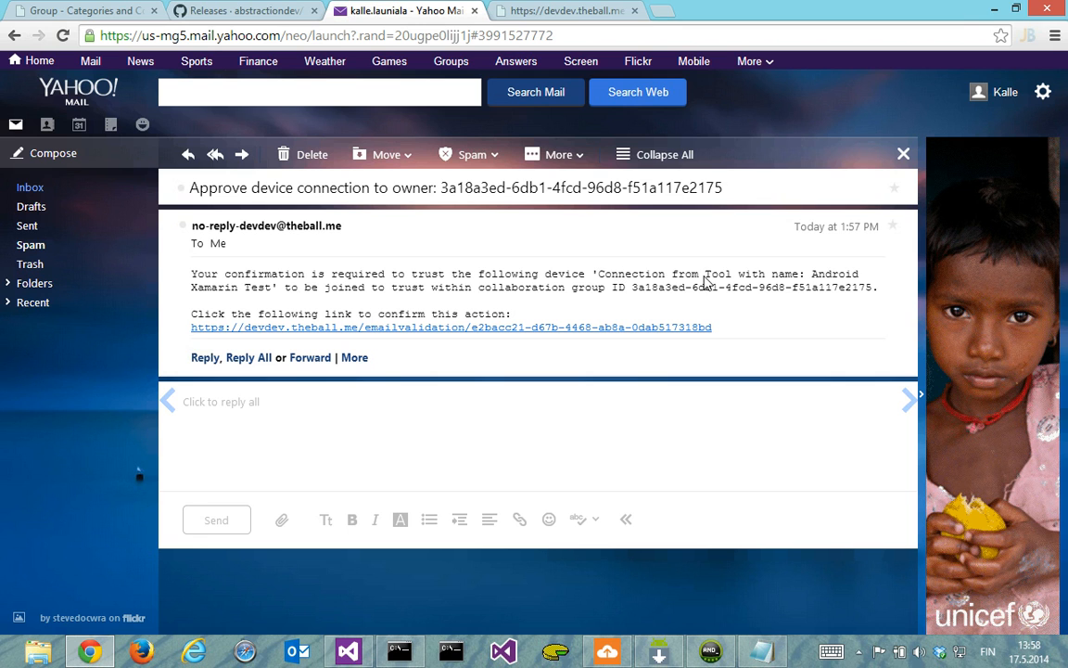
mouse_move(281, 293)
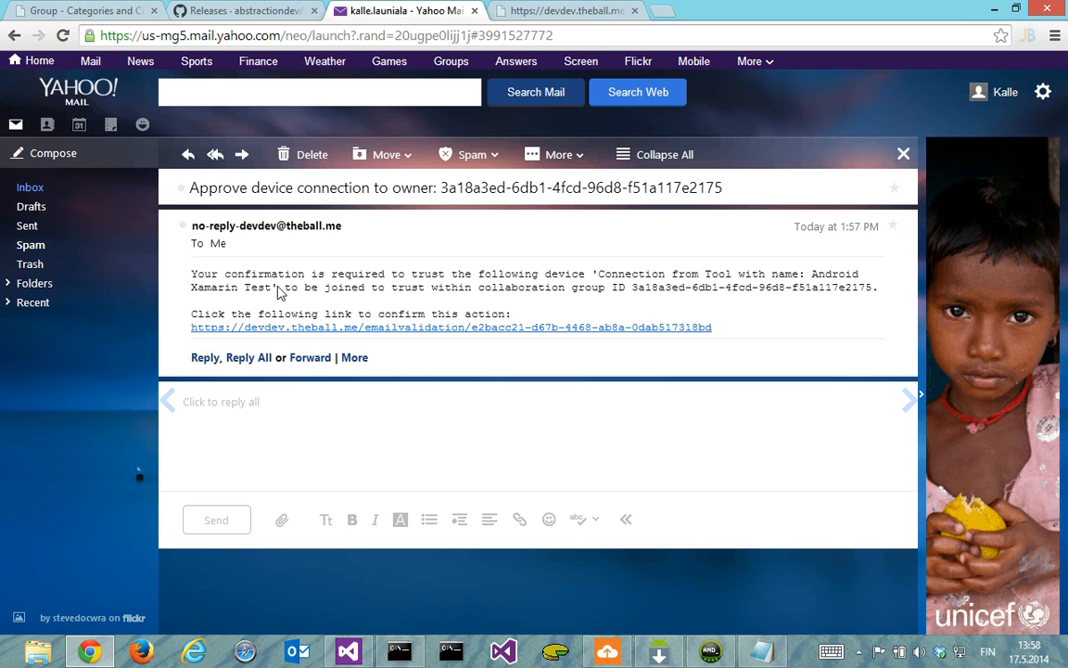
click(451, 326)
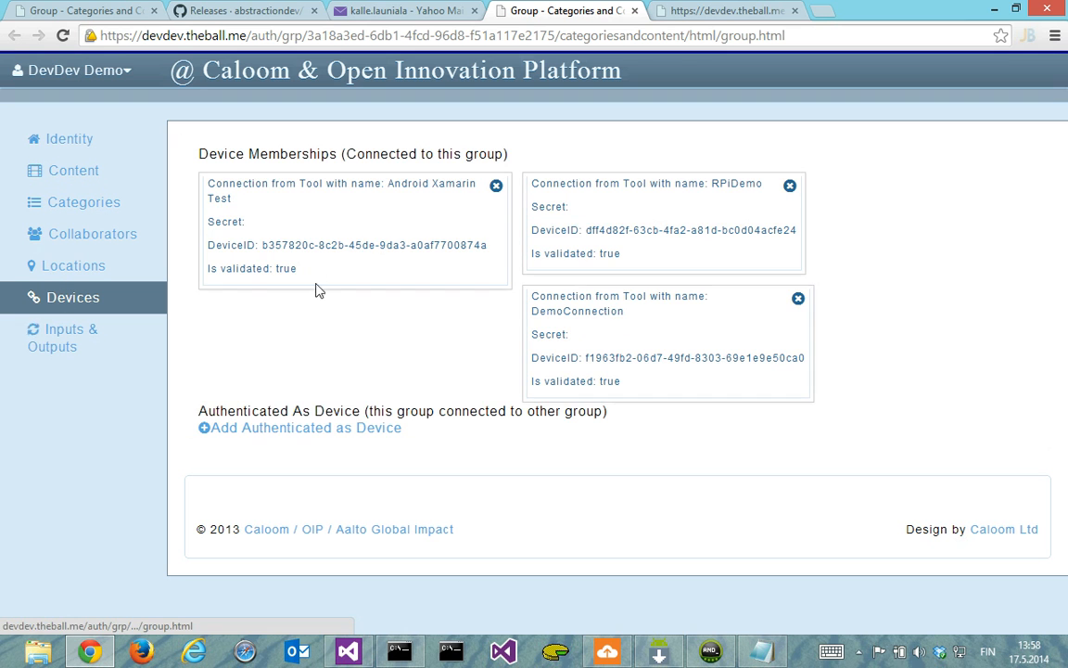
mouse_move(323, 263)
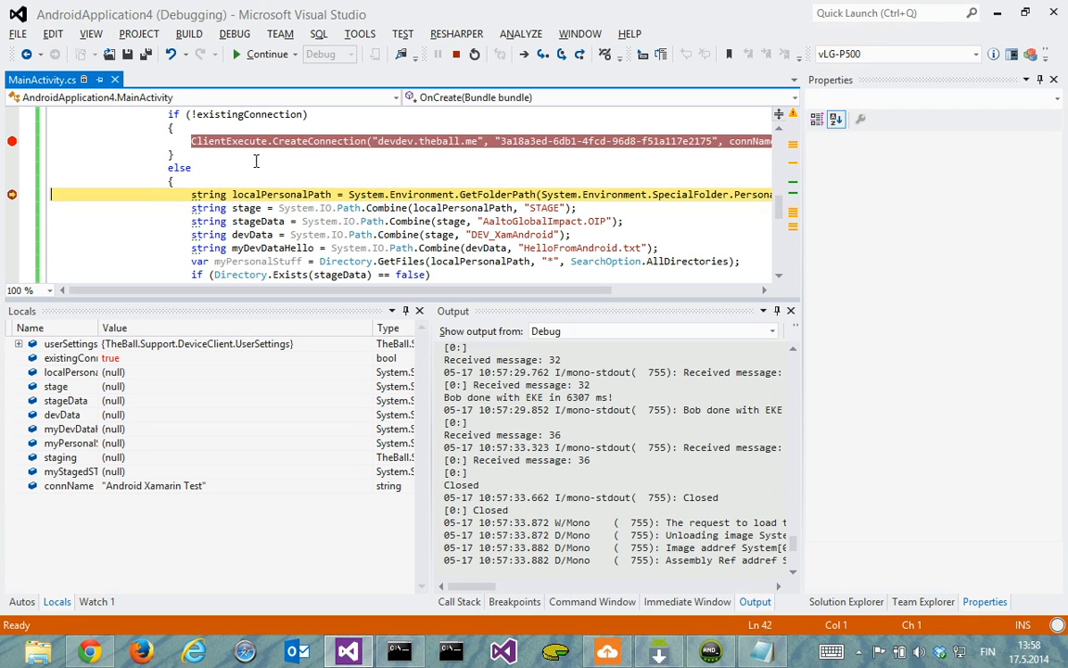
mouse_move(212, 166)
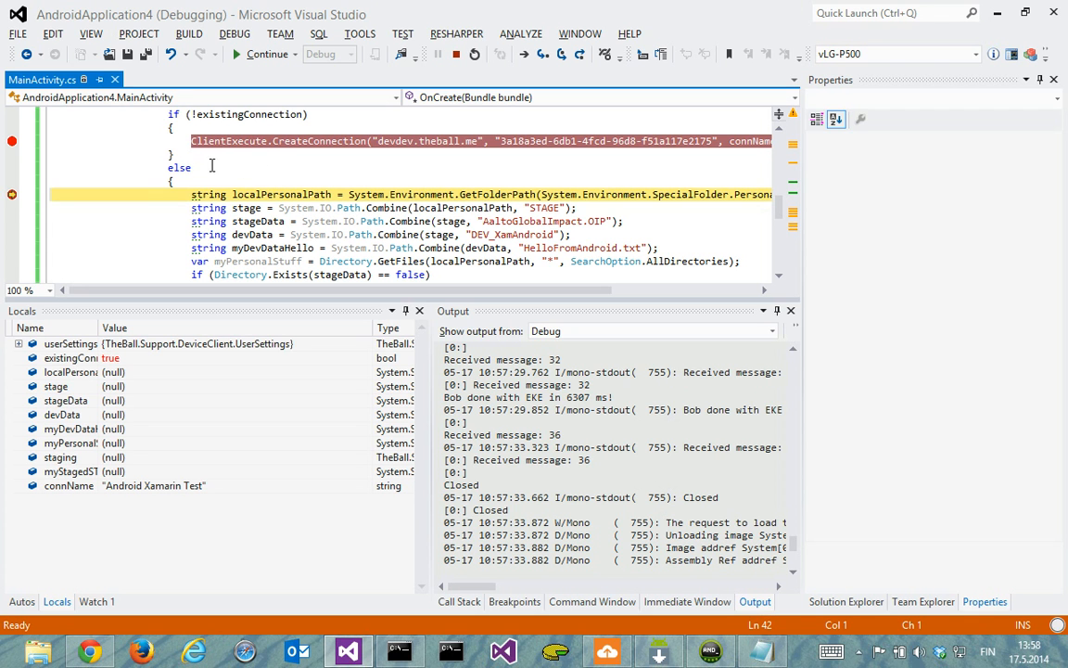
Step over the folder path setup, DEV_XamAndroid folder creation and hello file write, then resume
key(F10)
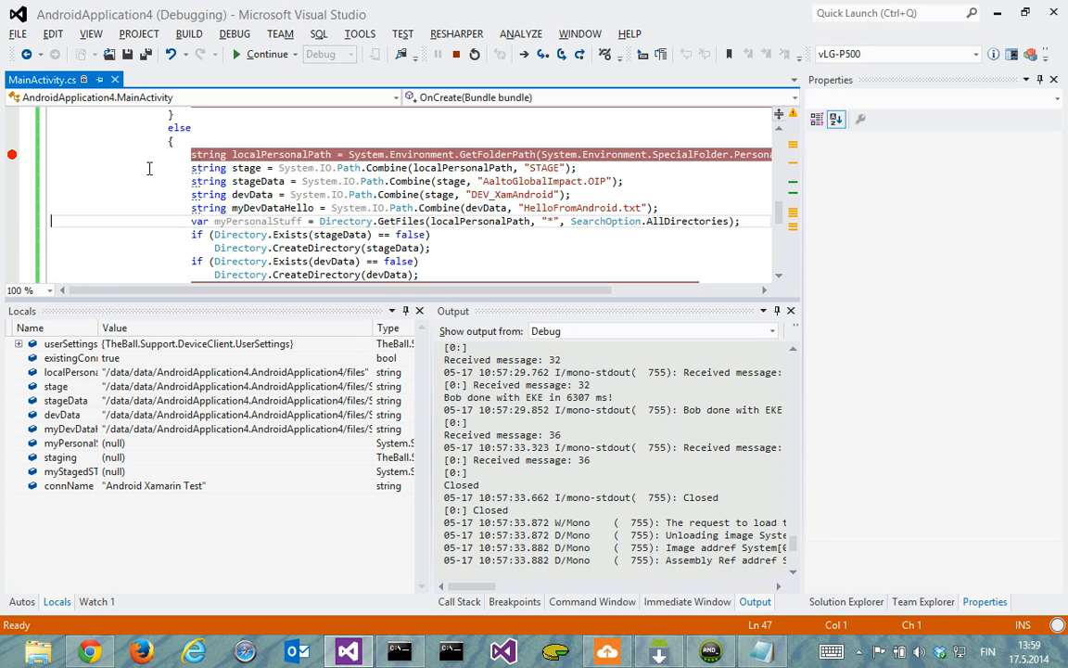
key(F10)
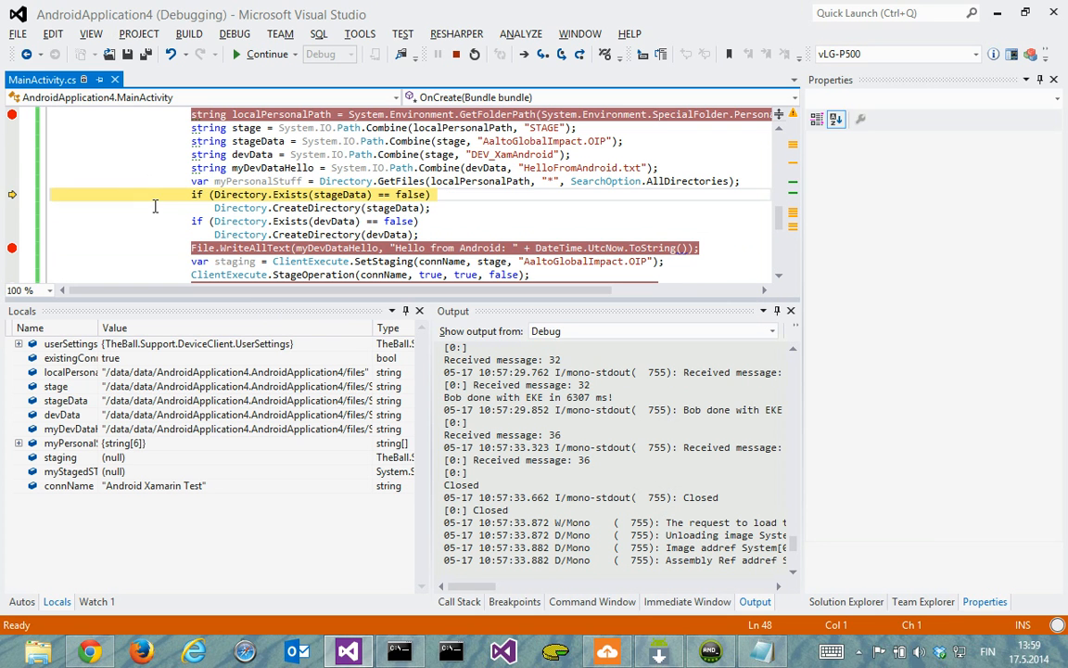
key(F10)
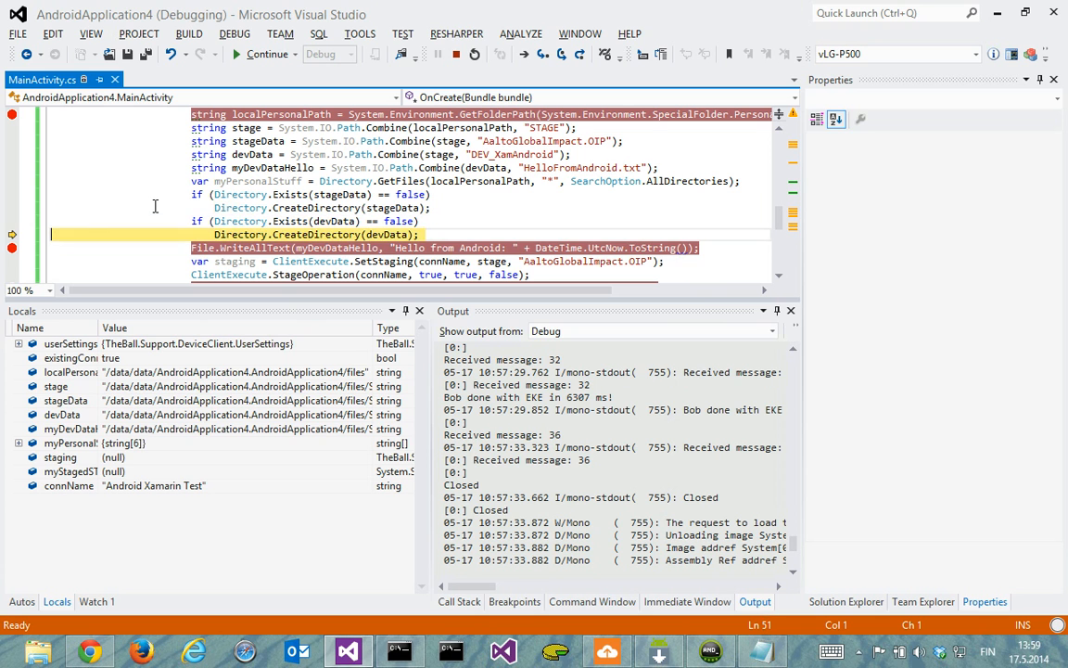
key(F10)
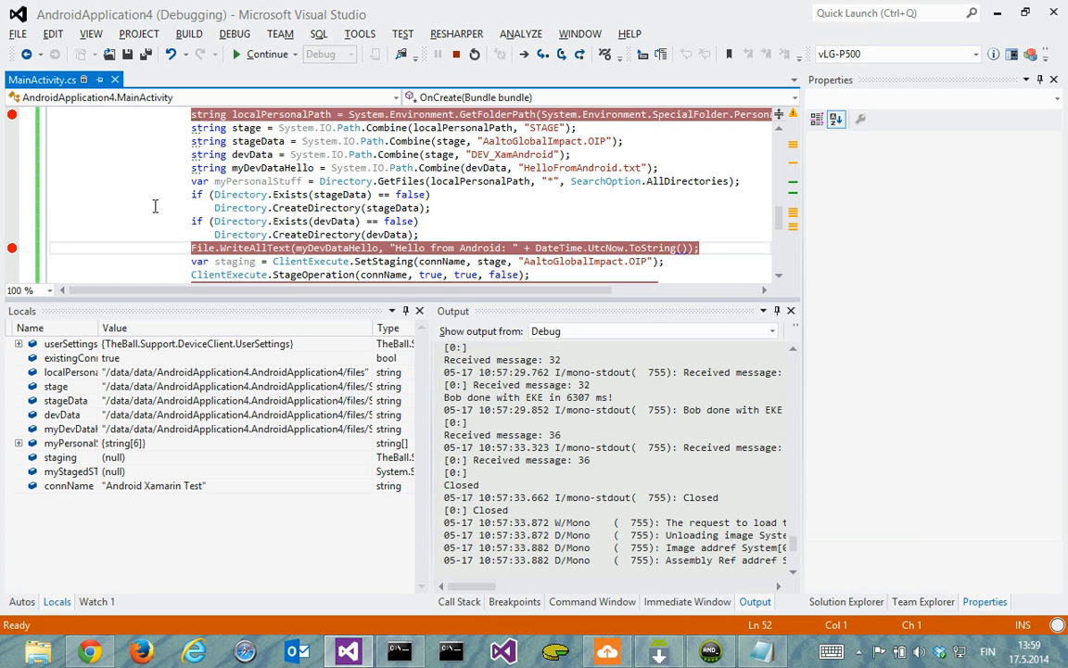
key(F10)
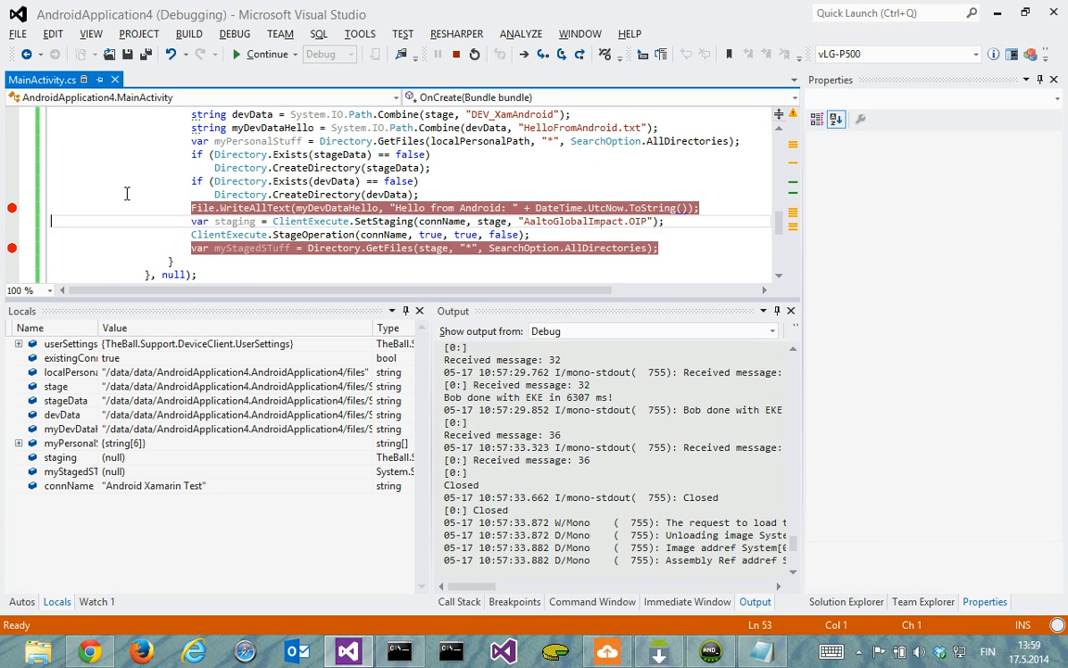
key(F10)
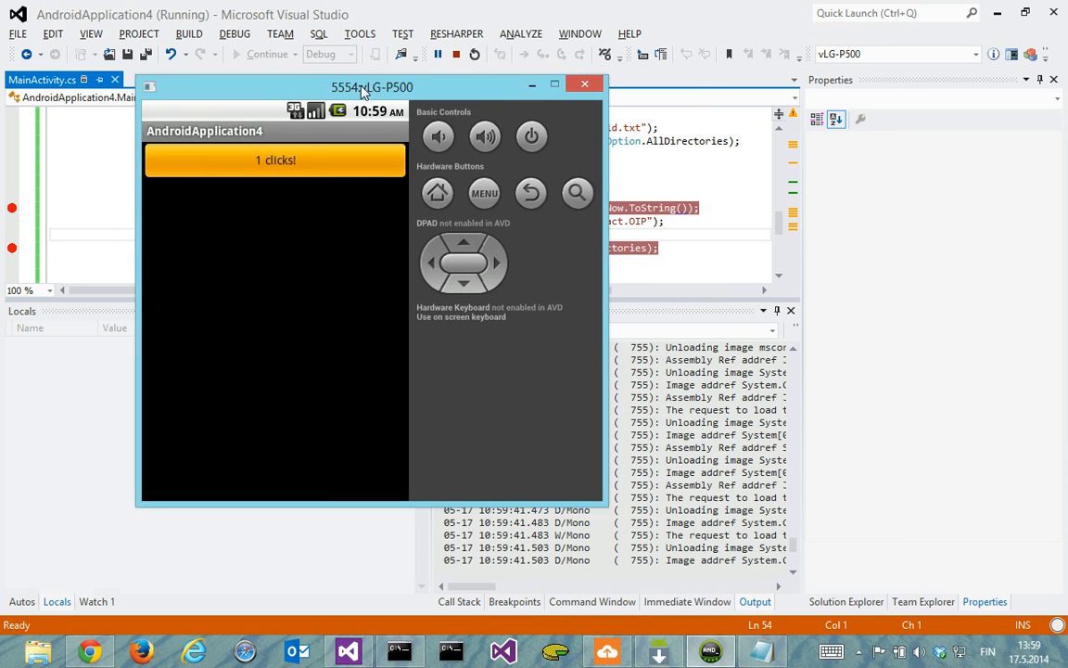
Let the app upload HelloFromAndroid.txt to DEV_XamAndroid, then switch to Azure Explorer
drag(371, 86, 339, 80)
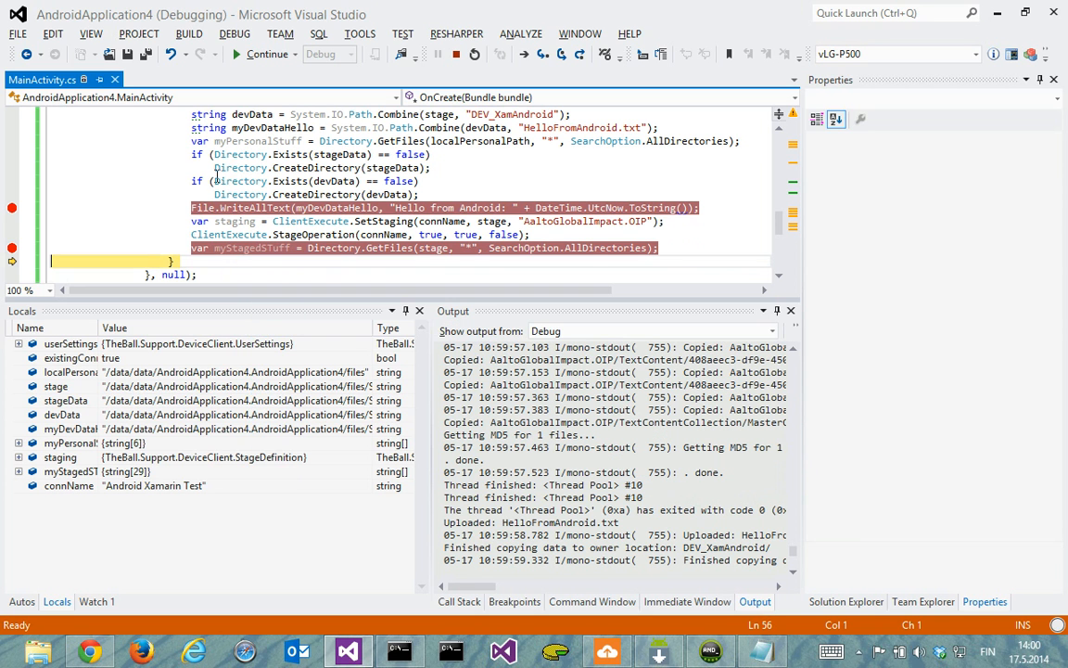
click(256, 269)
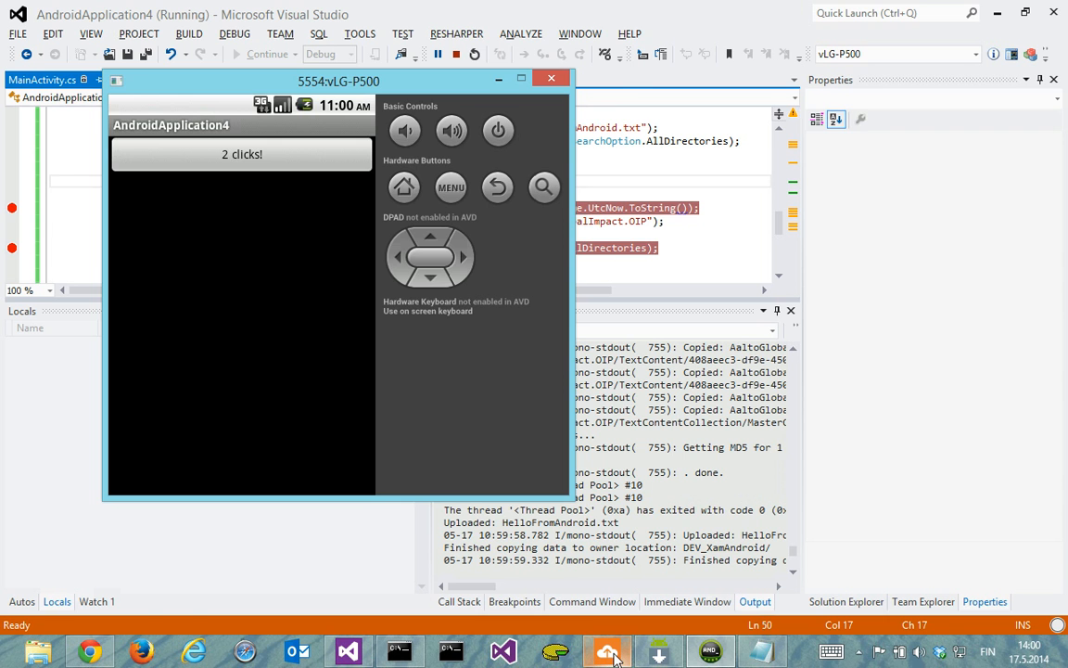
click(607, 650)
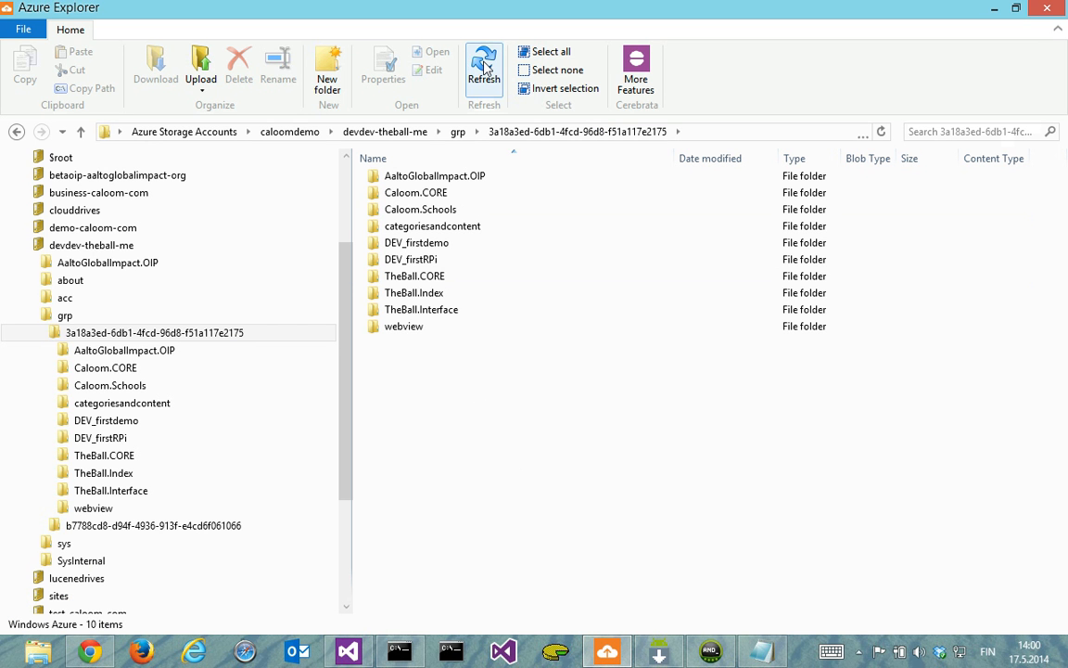
Refresh the group's storage listing and open the DEV_XamAndroid folder
click(483, 65)
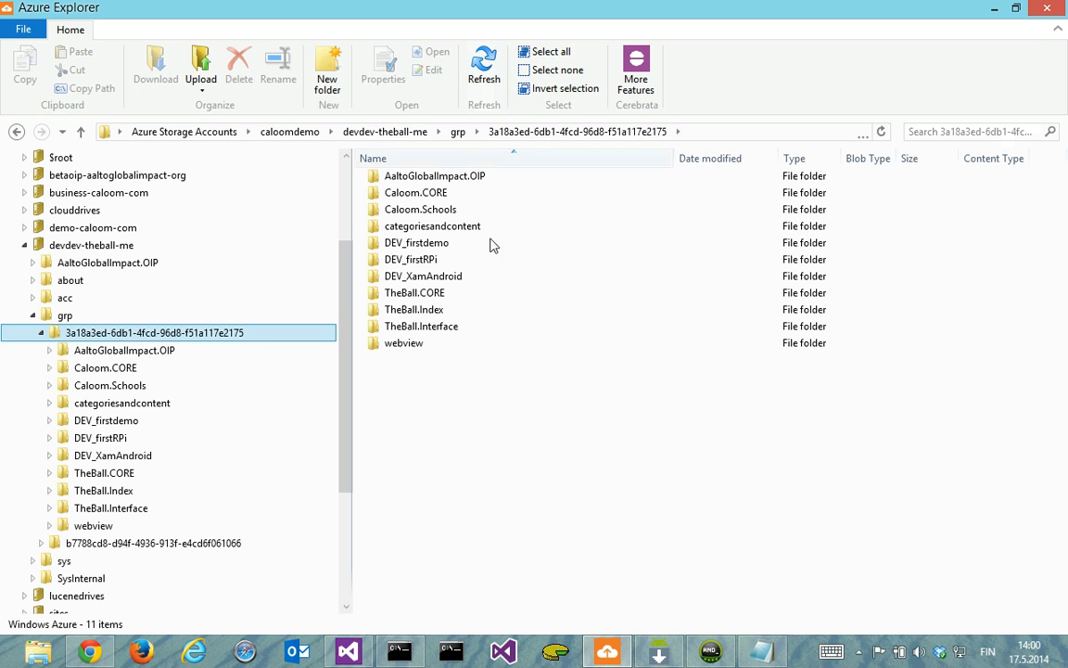
click(423, 275)
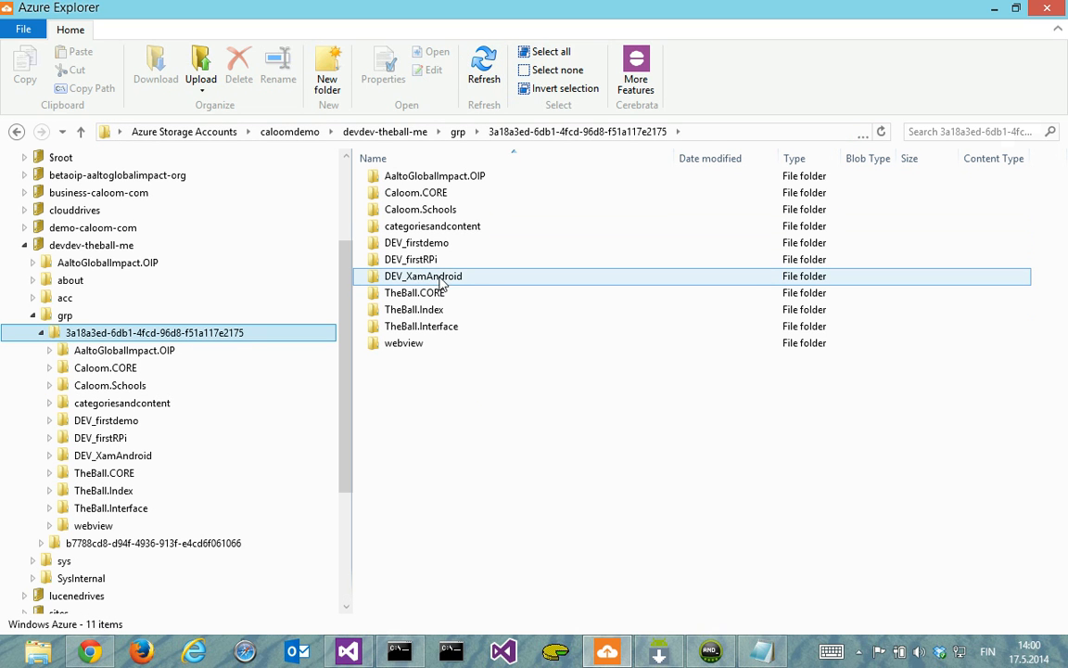
double_click(423, 275)
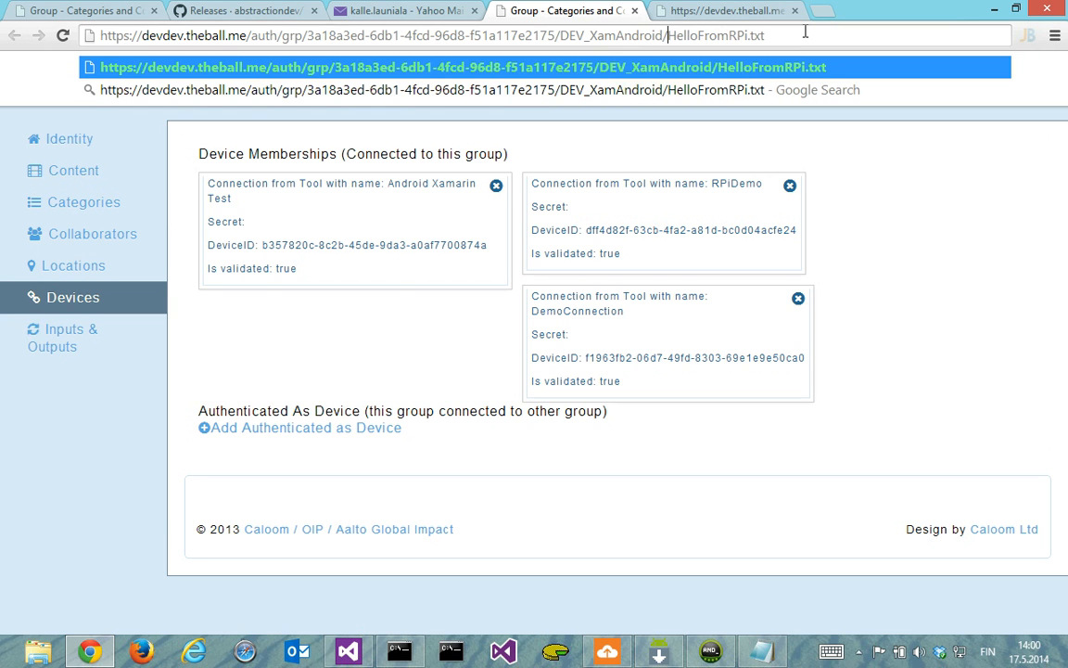
Load the DEV_XamAndroid/HelloFromAndroid.txt address to view the file in Chrome
key(Backspace)
text(Android)
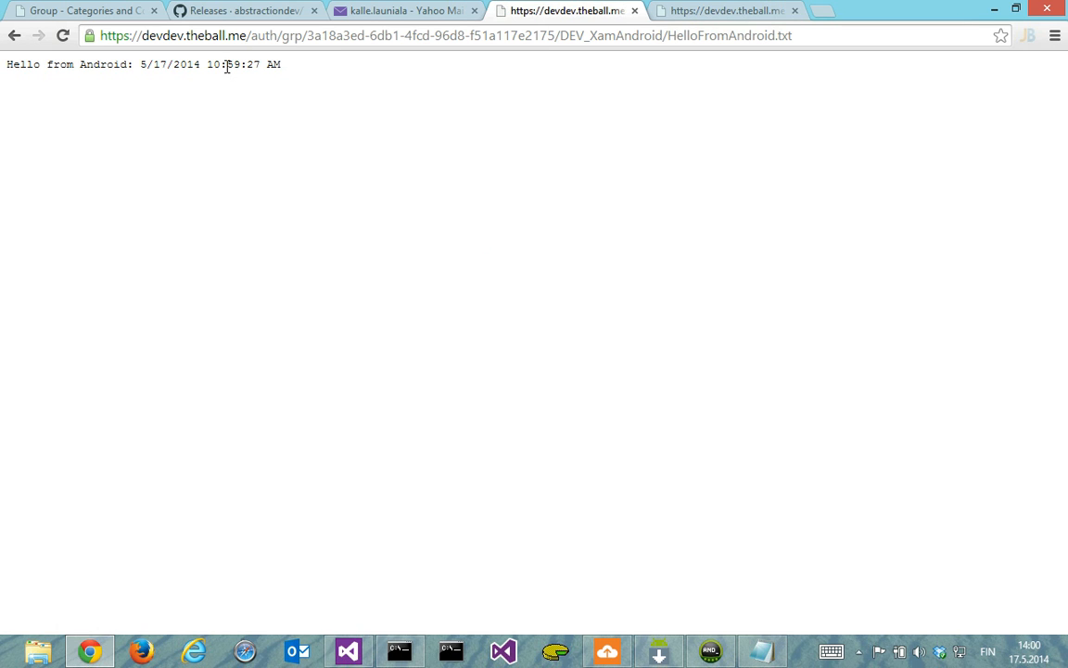
mouse_move(391, 246)
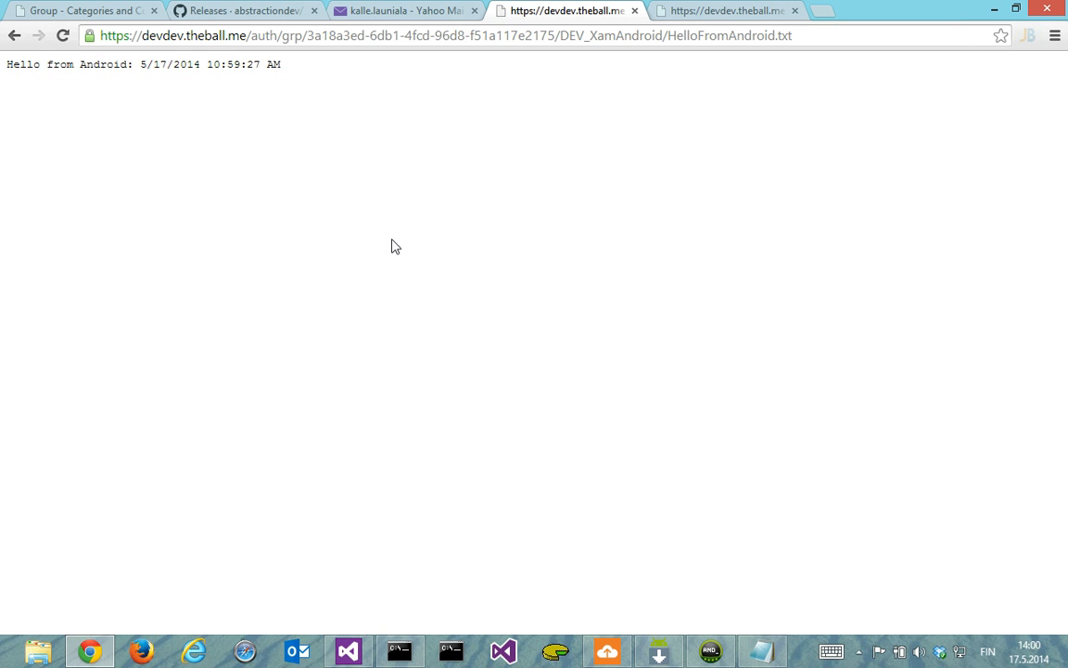